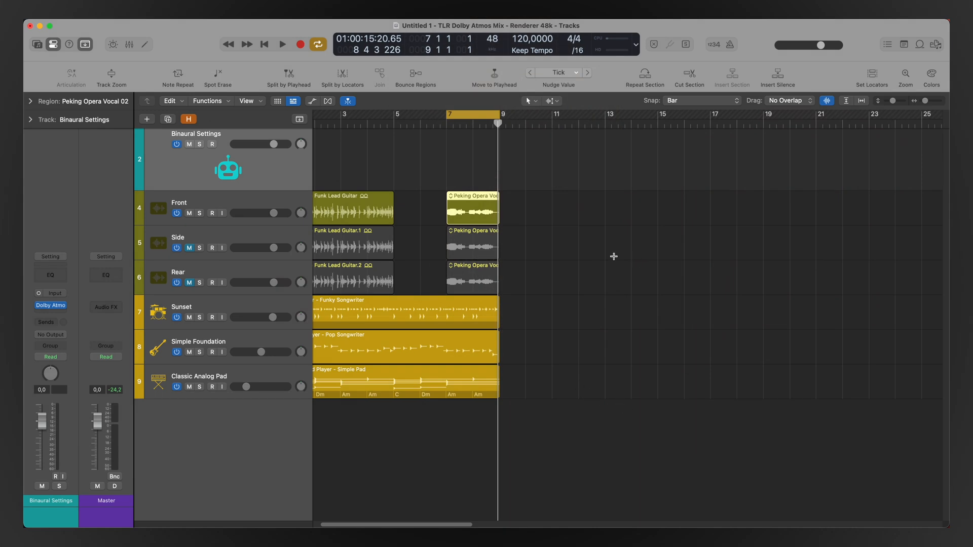
mouse_move(559, 255)
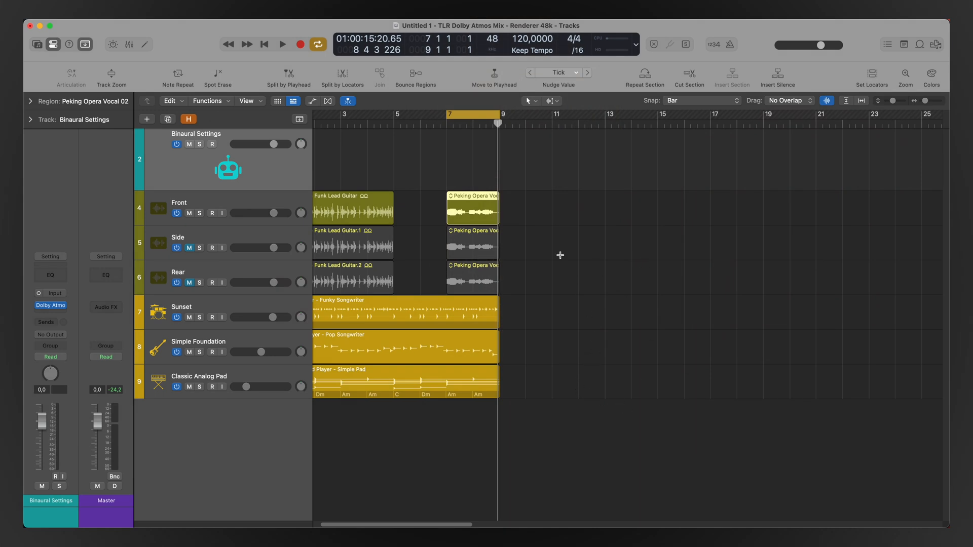
- Open the Audio settings from the Logic Pro application menu
click(56, 27)
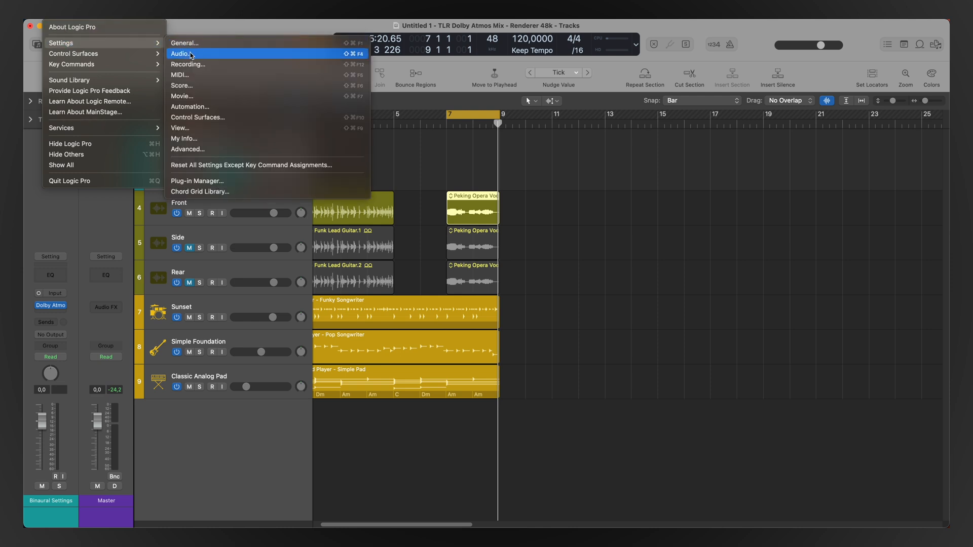
click(183, 54)
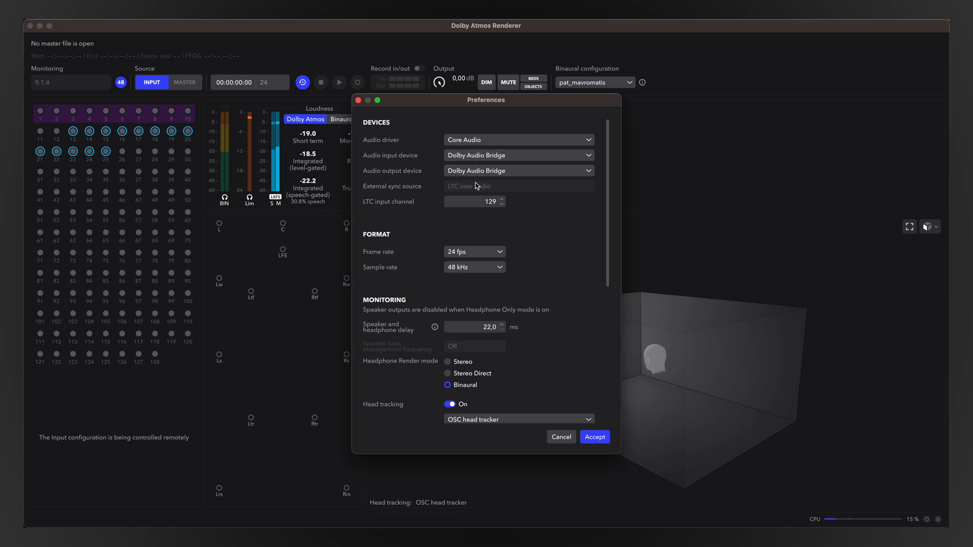
scroll(down, 3)
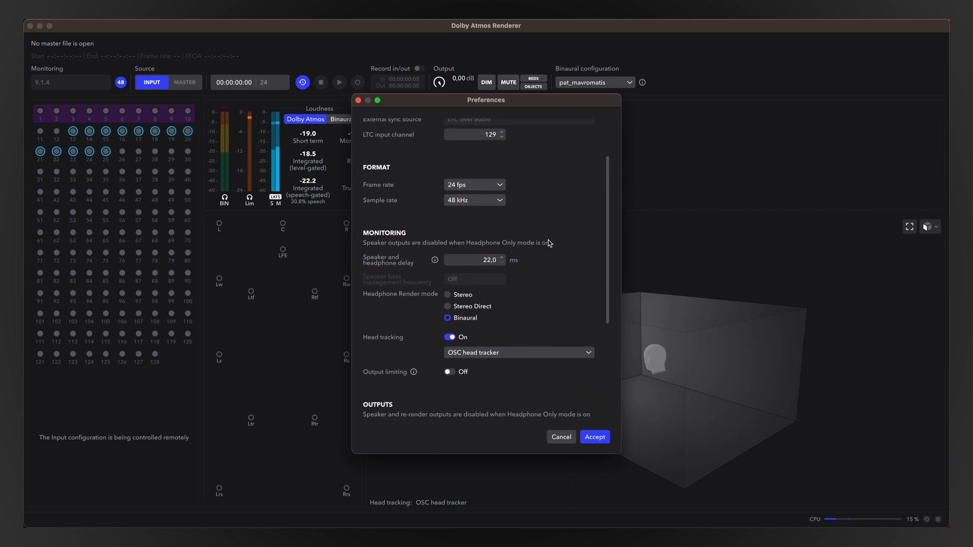
scroll(down, 3)
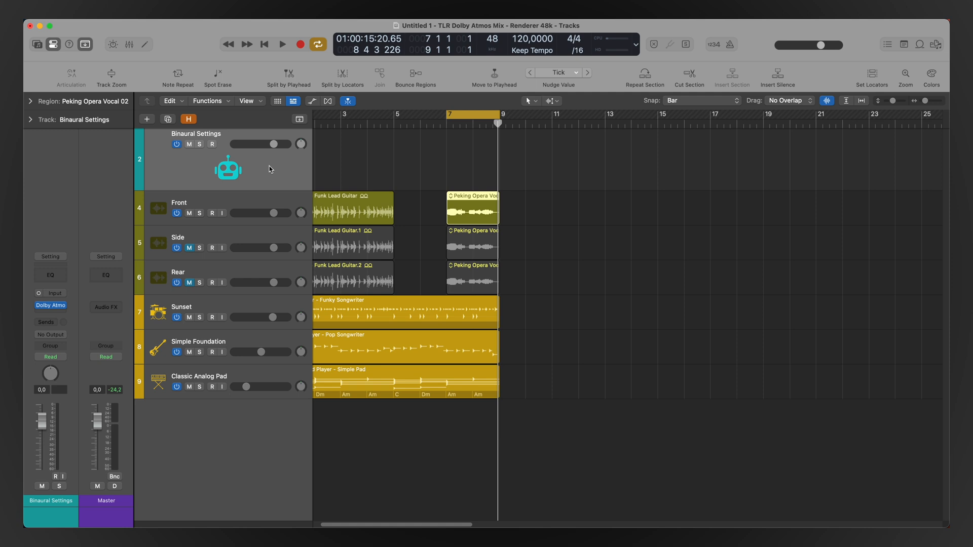
mouse_move(110, 210)
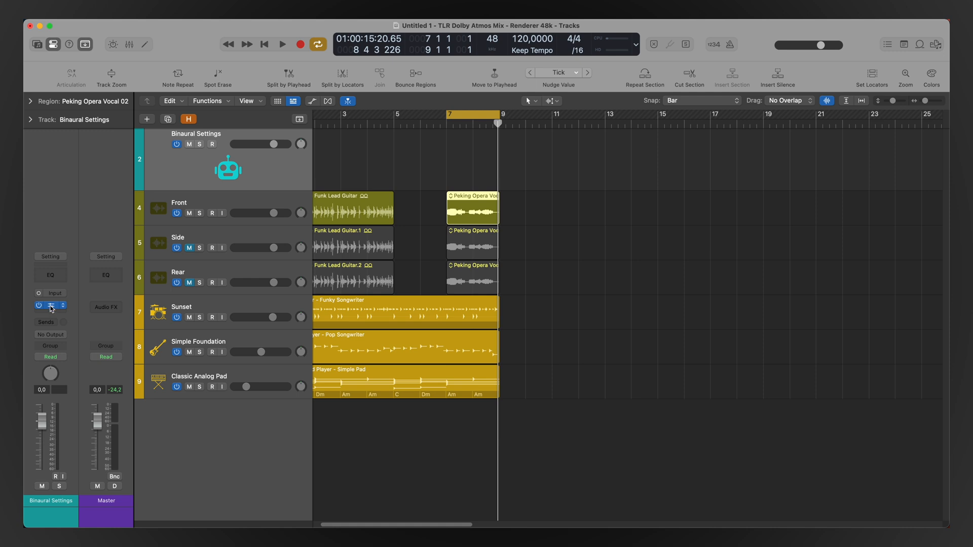
- Open the Dolby Atmos Binaural Settings plug-in from its channel strip slot
click(50, 305)
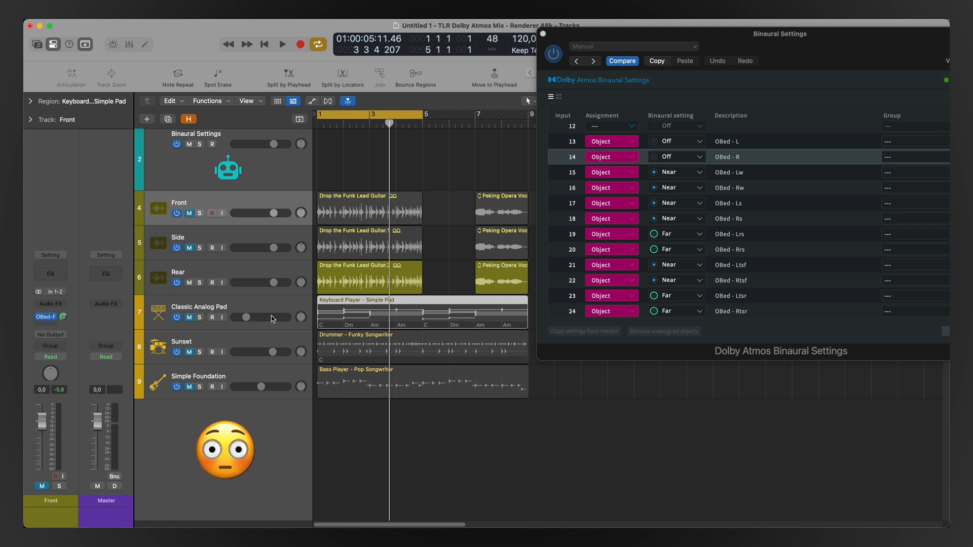
mouse_move(451, 377)
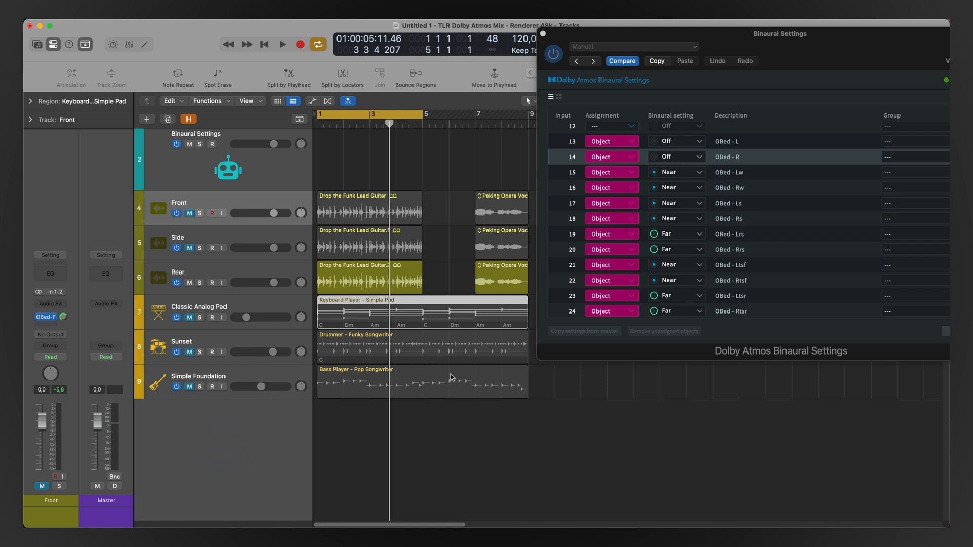
mouse_move(508, 282)
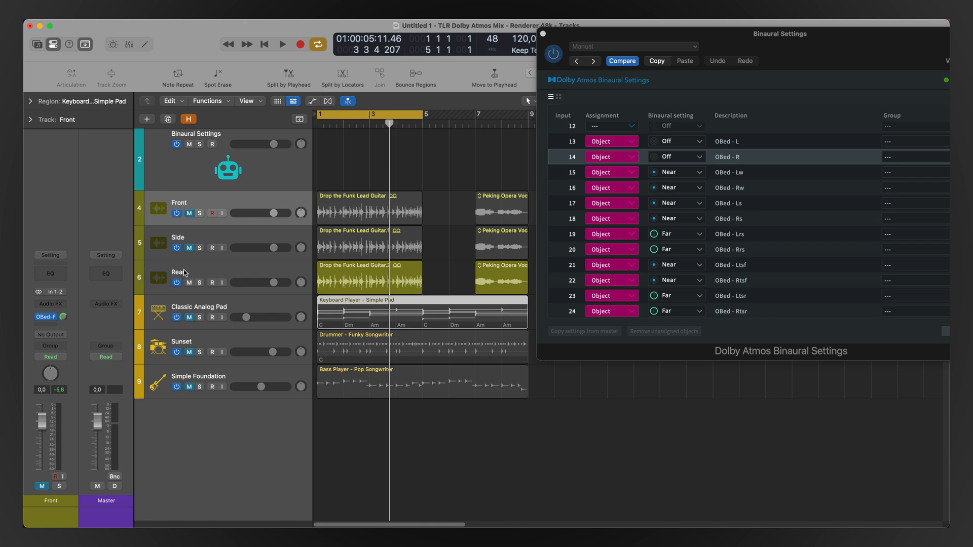
mouse_move(240, 197)
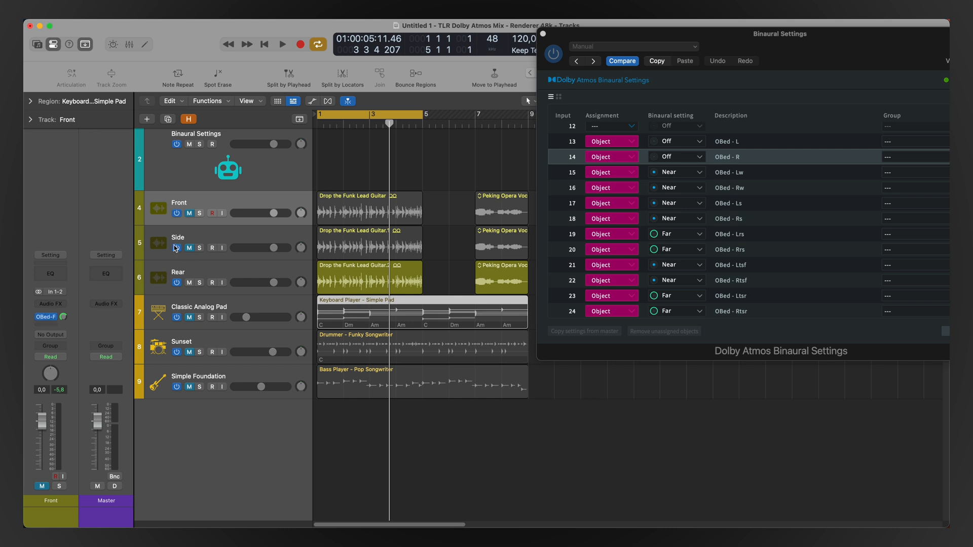
mouse_move(190, 276)
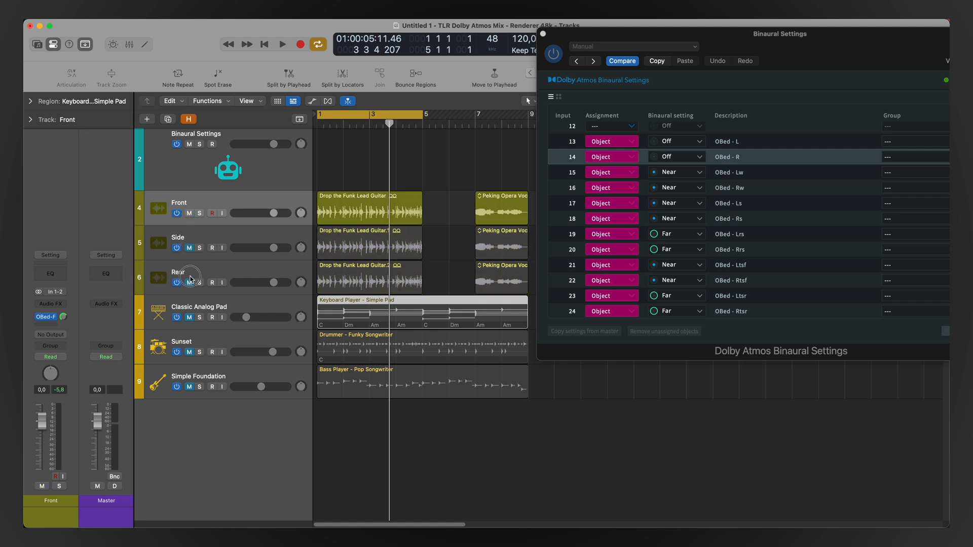
mouse_move(638, 246)
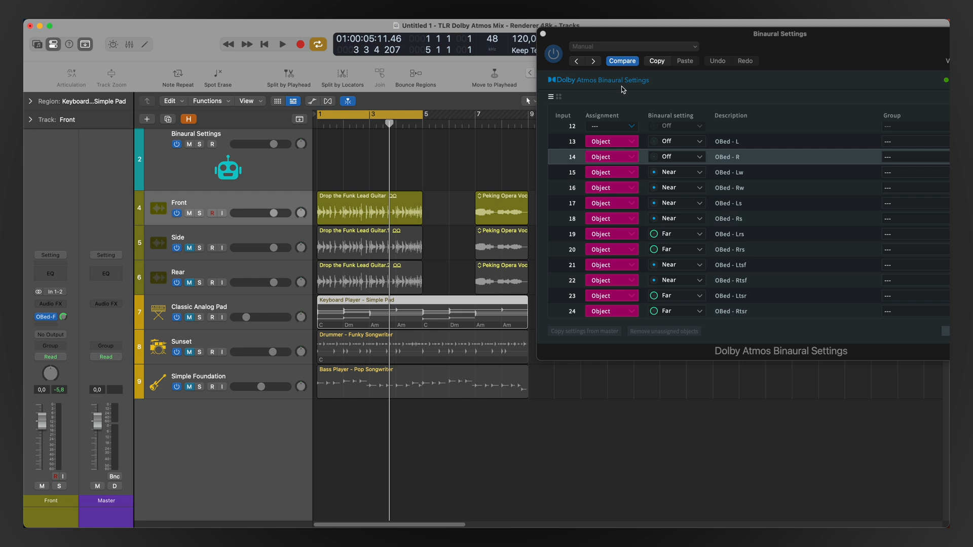
mouse_move(580, 211)
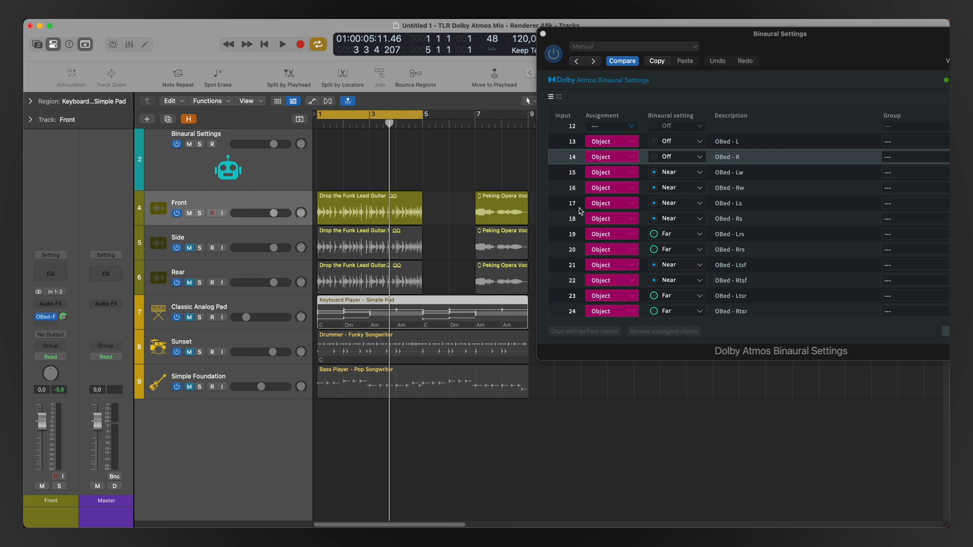
mouse_move(201, 208)
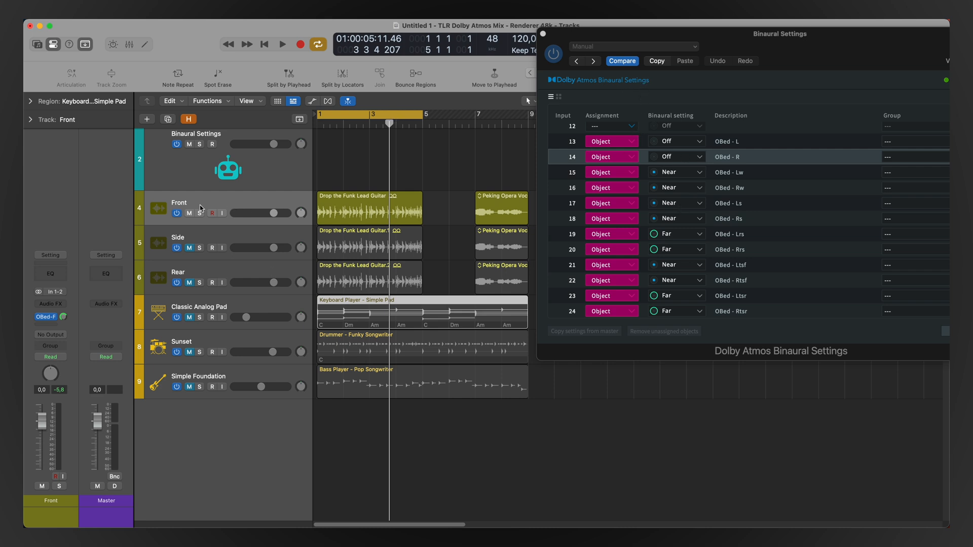
mouse_move(201, 208)
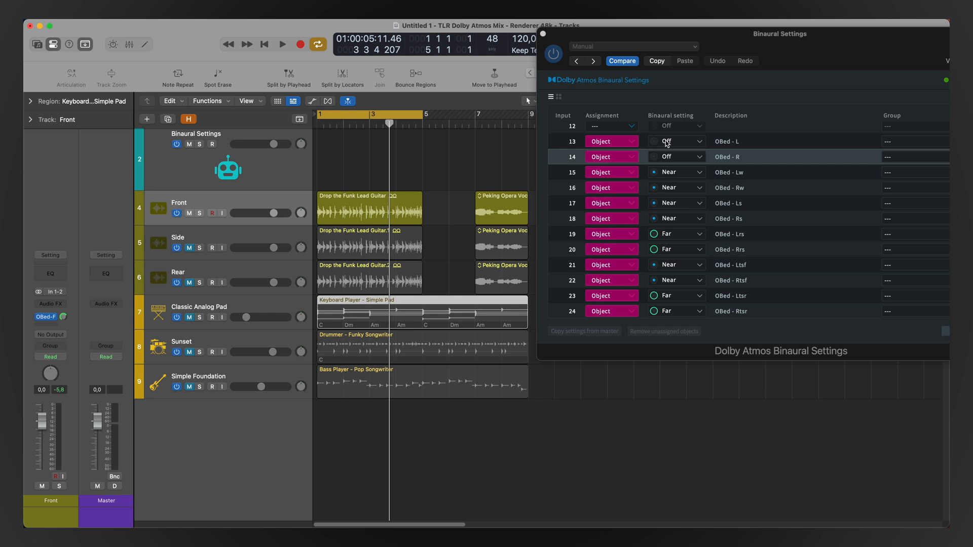
- Set bed inputs 13–14 (L and R) to Far and play the Front guitar
click(676, 141)
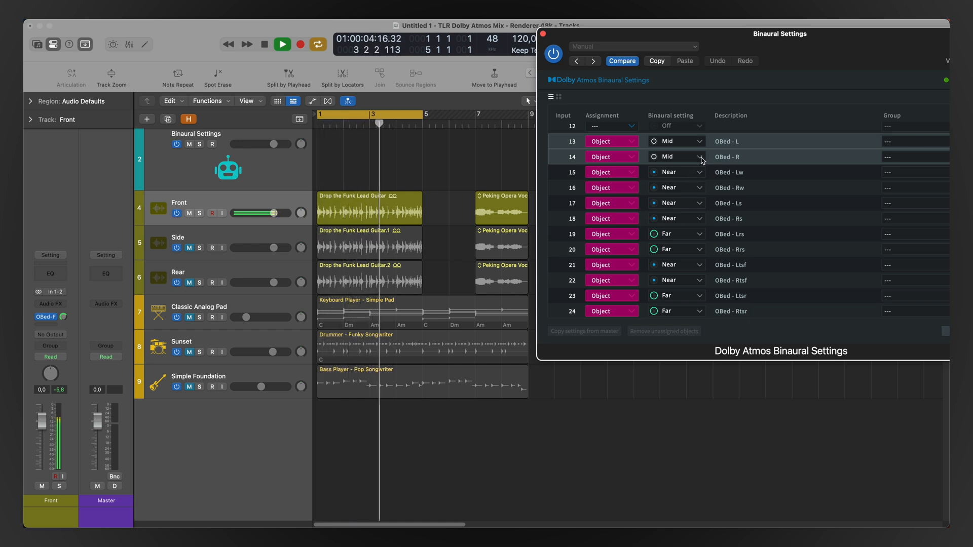
click(677, 156)
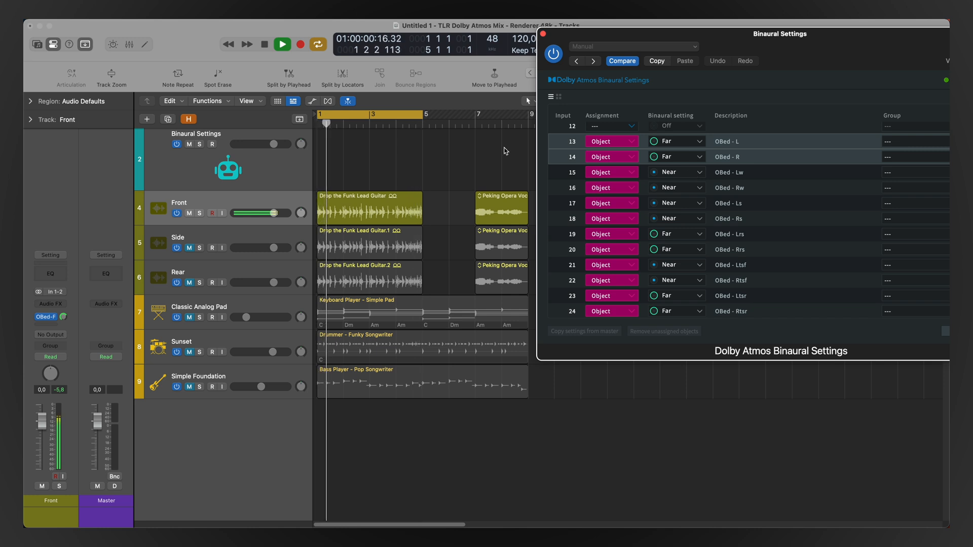
click(281, 44)
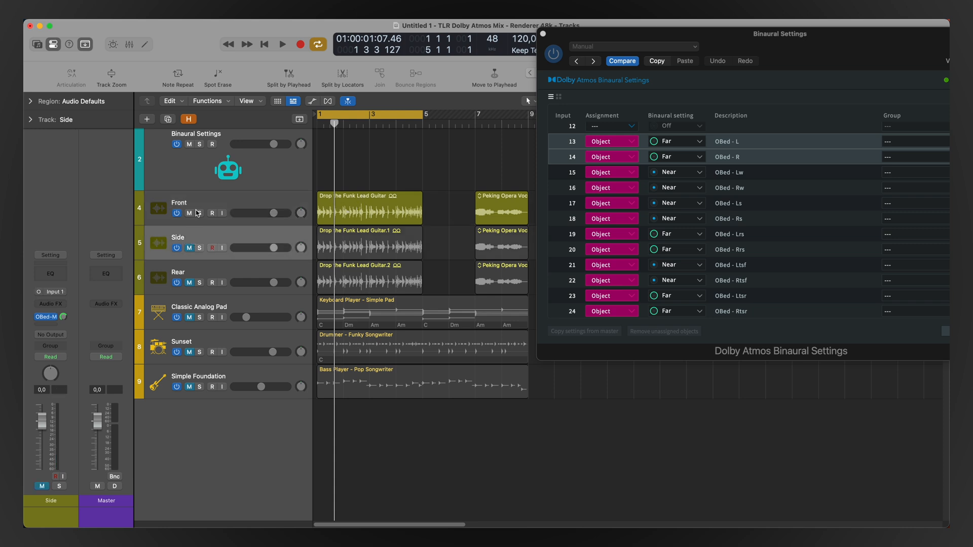
- Audition the Side guitar while trying Off and Near on the Ls and Rs beds
click(281, 44)
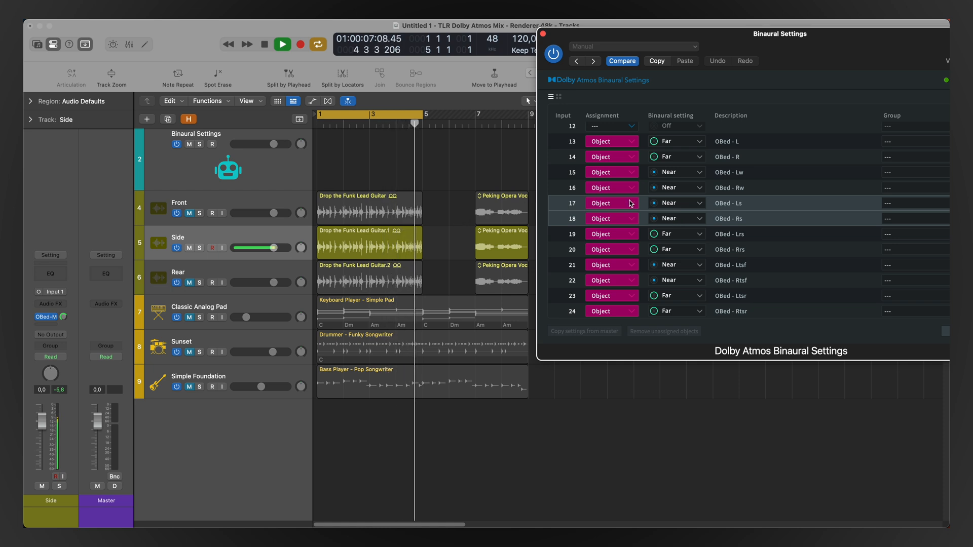
click(676, 203)
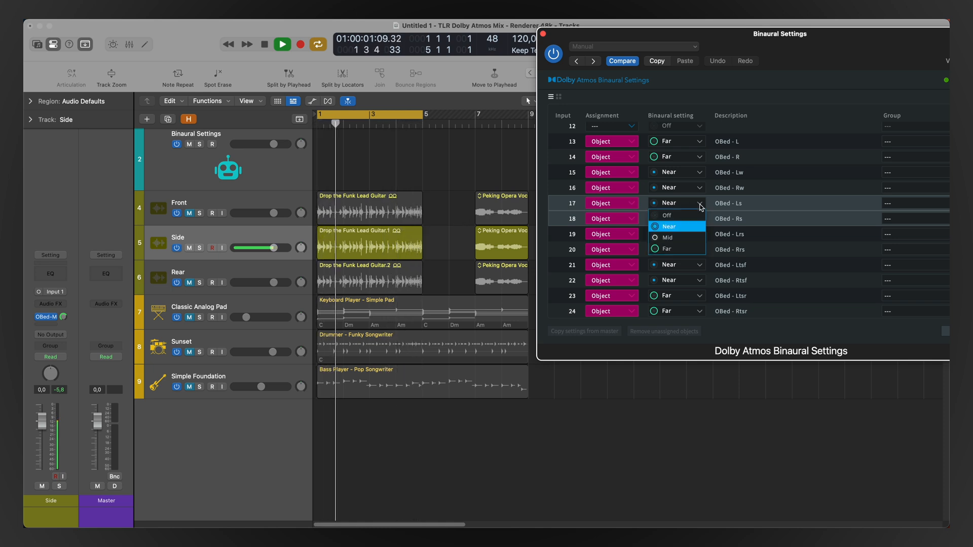
click(666, 215)
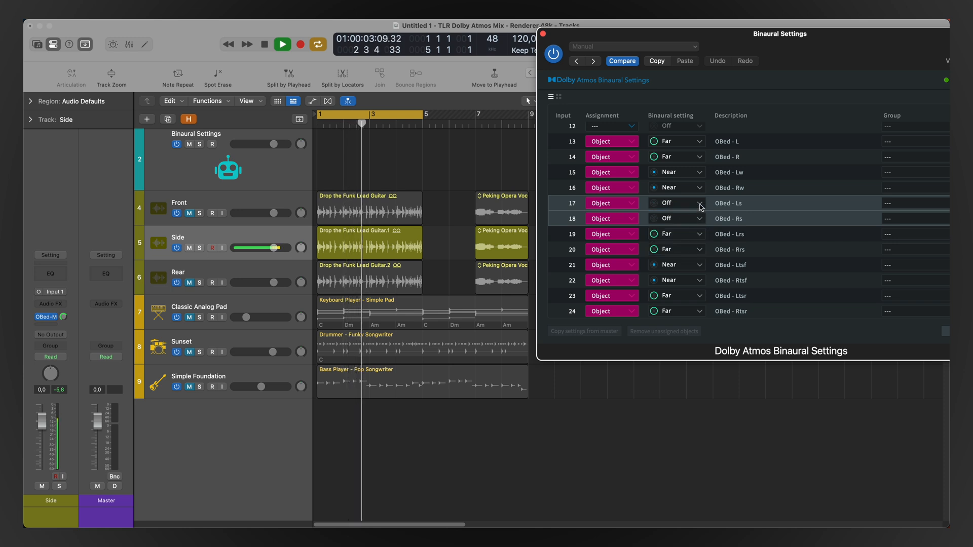
click(676, 218)
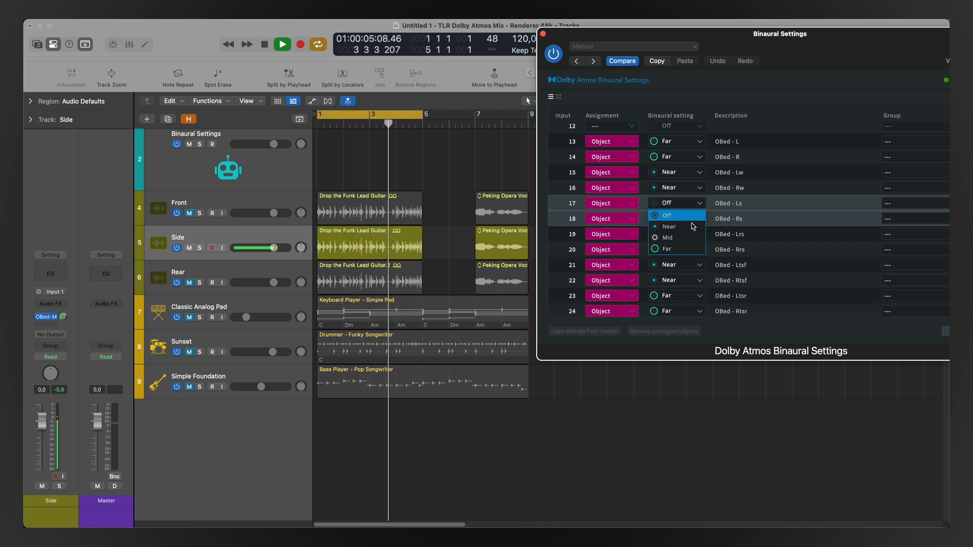
click(669, 226)
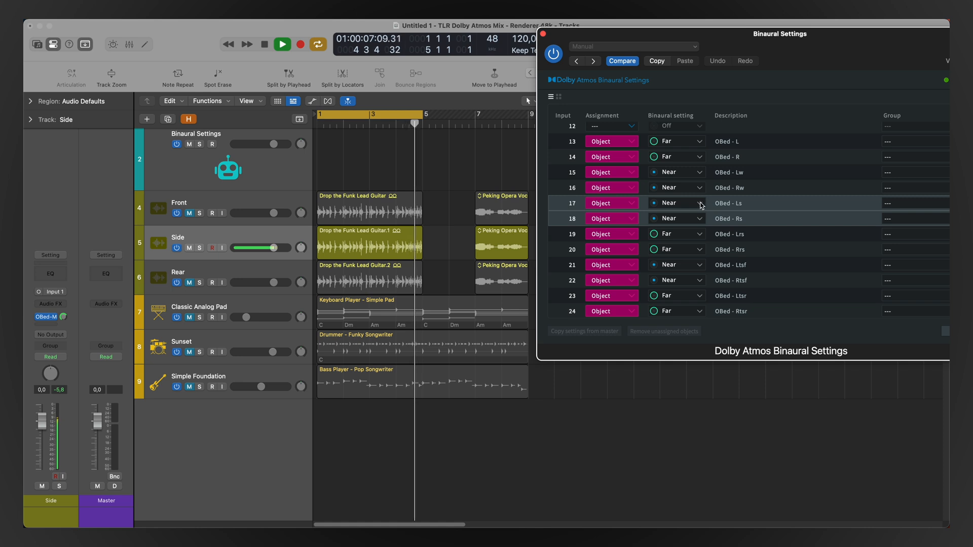
- Set bed inputs 17–18 (Ls and Rs) together to Far
click(675, 218)
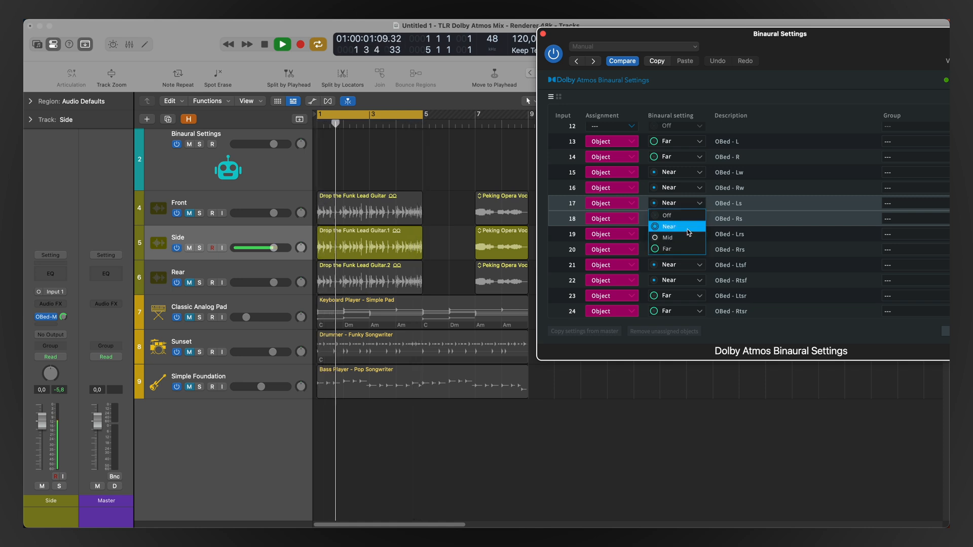
click(666, 238)
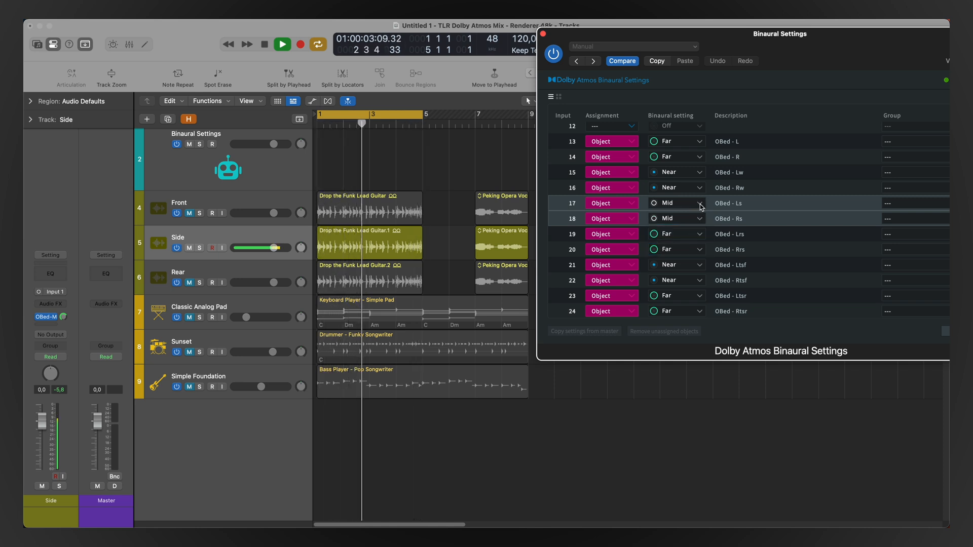
click(675, 203)
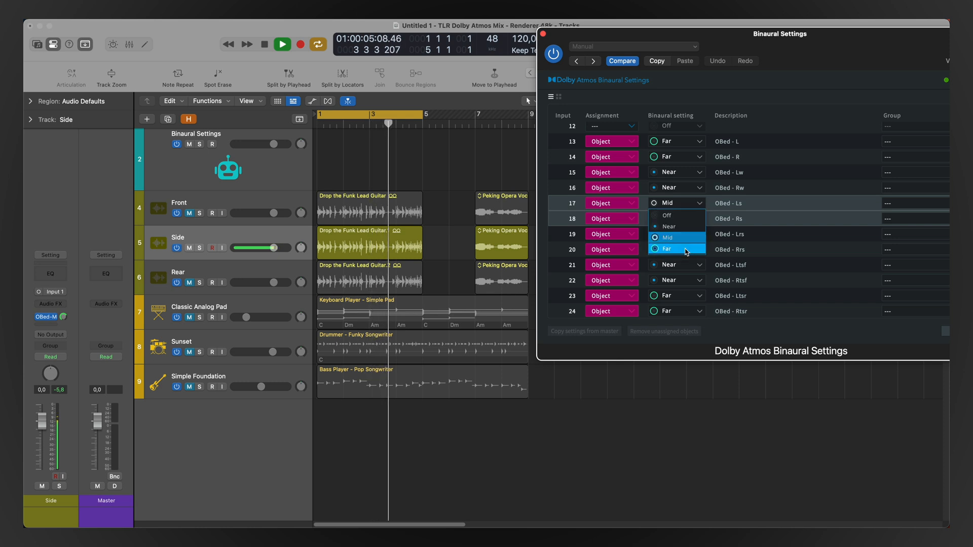
click(676, 249)
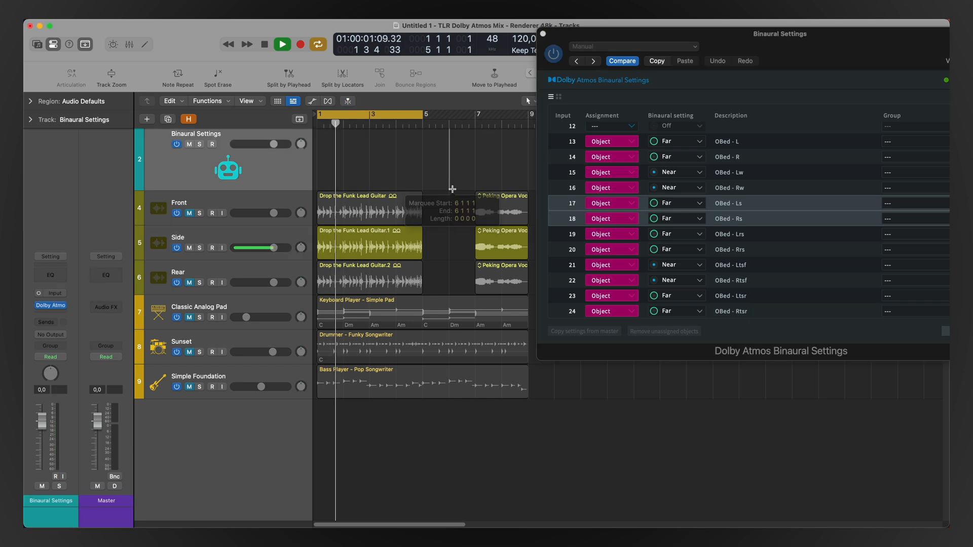
click(282, 44)
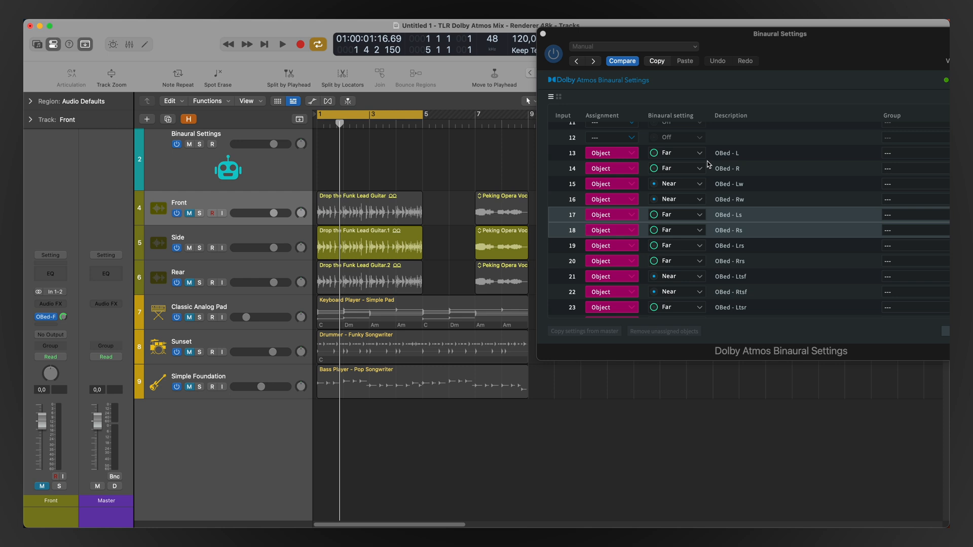
mouse_move(685, 157)
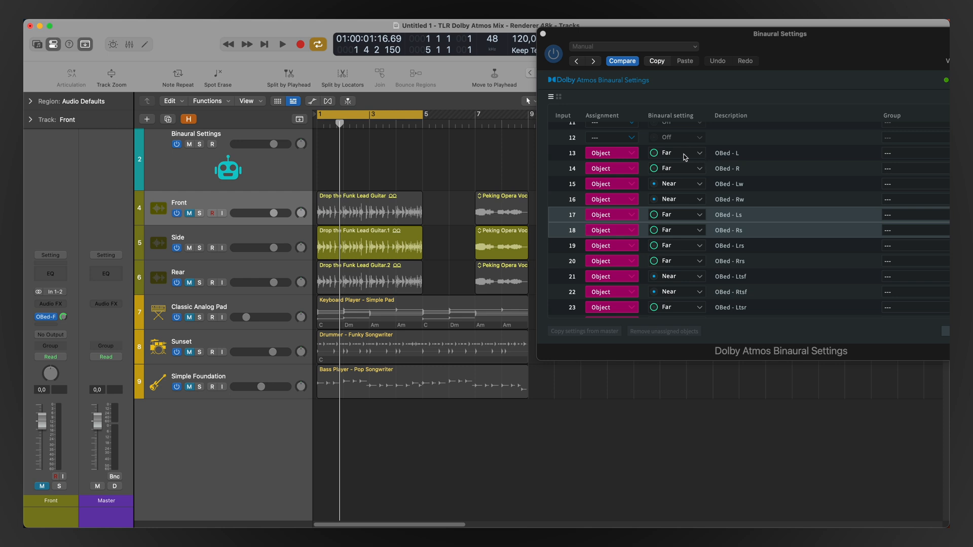
mouse_move(610, 227)
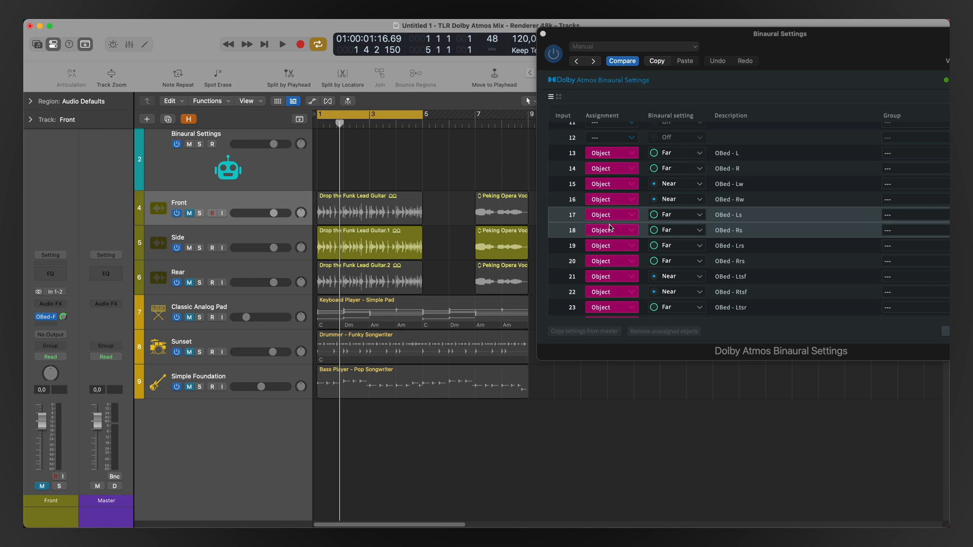
mouse_move(664, 259)
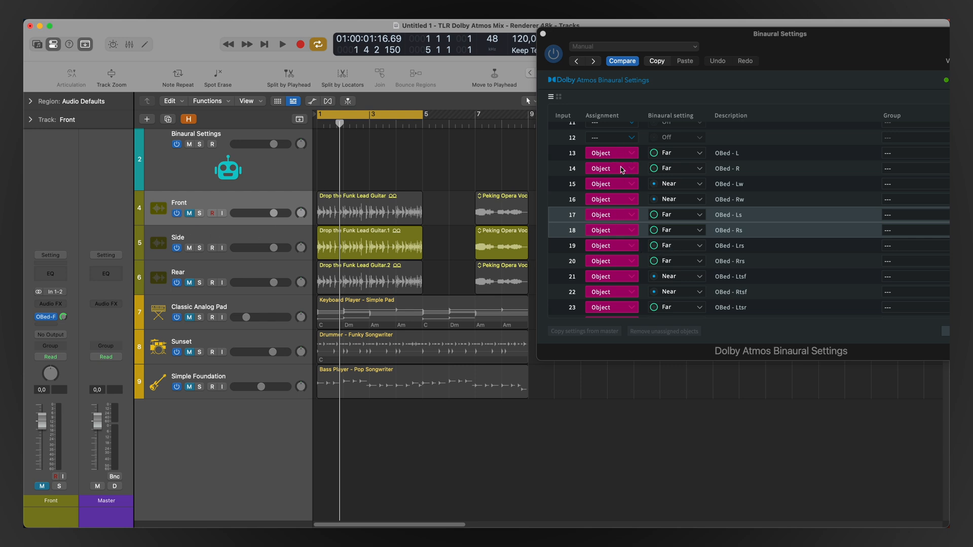
mouse_move(661, 206)
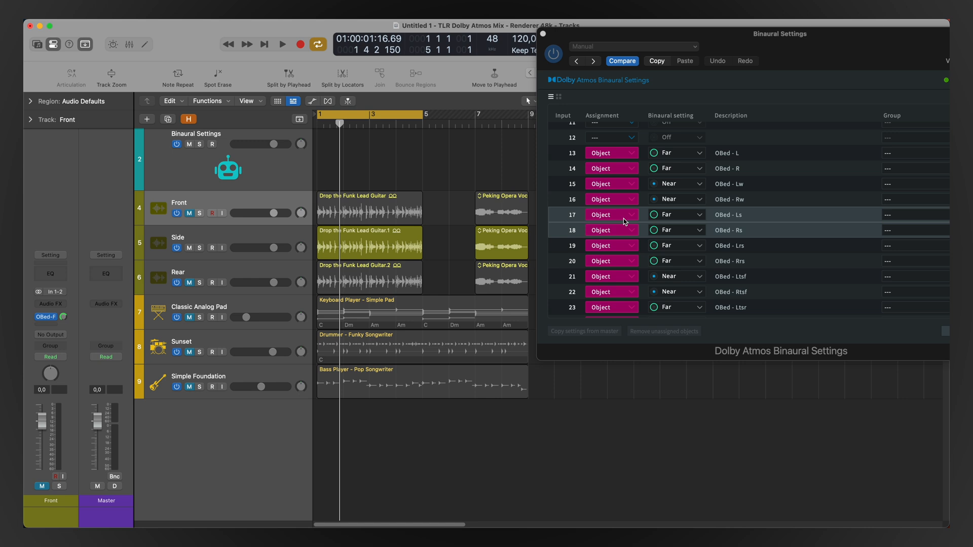
mouse_move(682, 223)
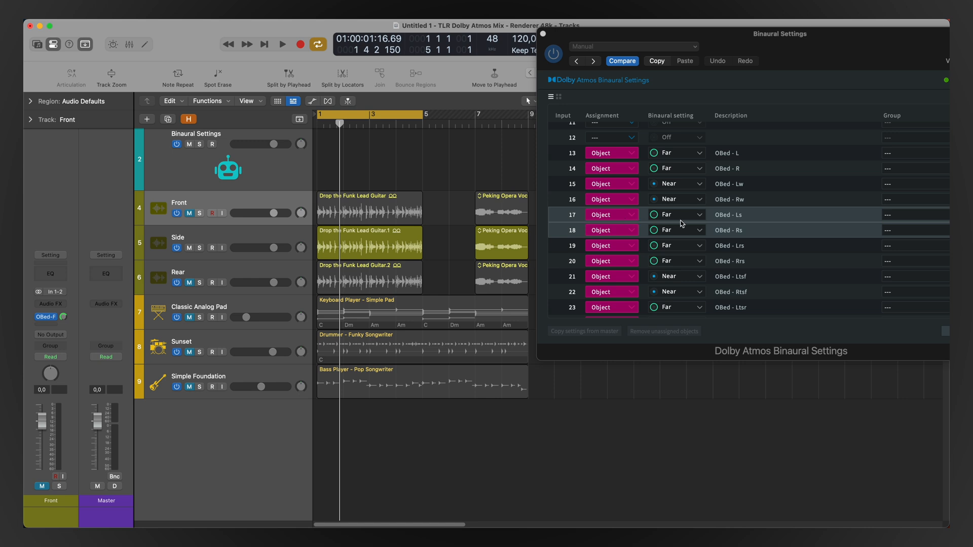
mouse_move(671, 181)
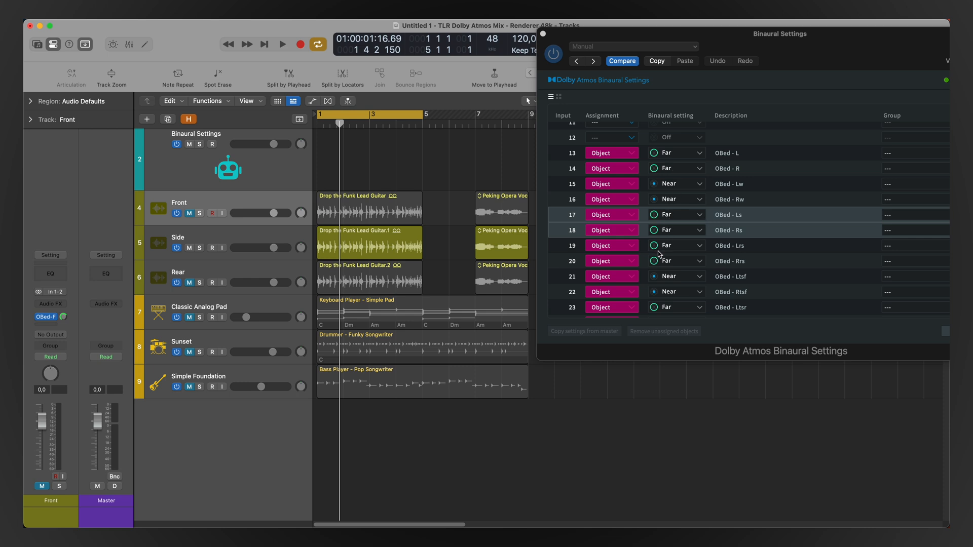
mouse_move(672, 254)
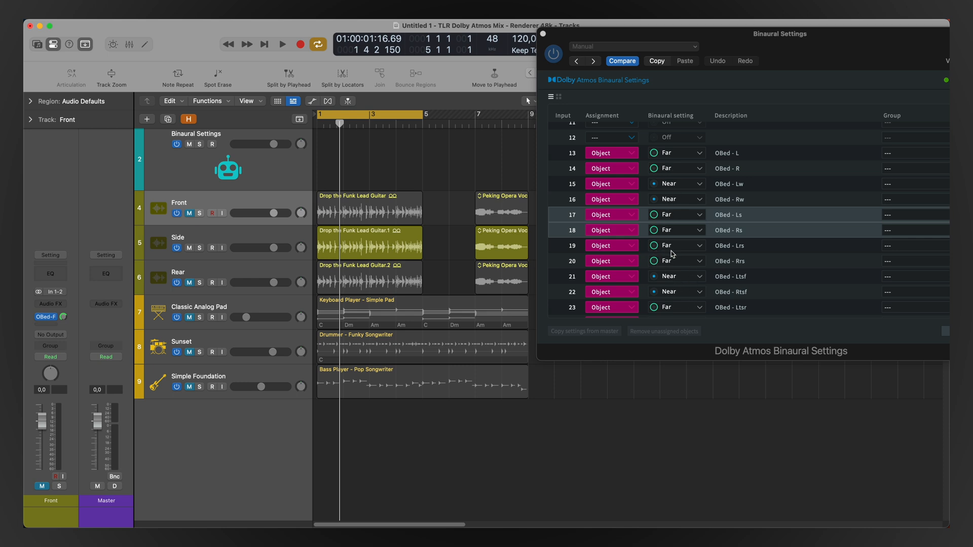
mouse_move(688, 250)
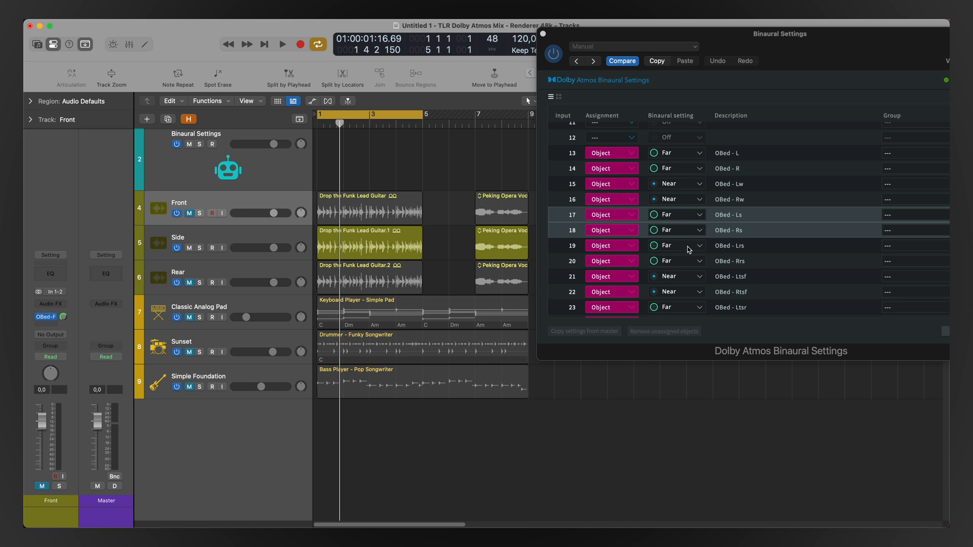
mouse_move(677, 266)
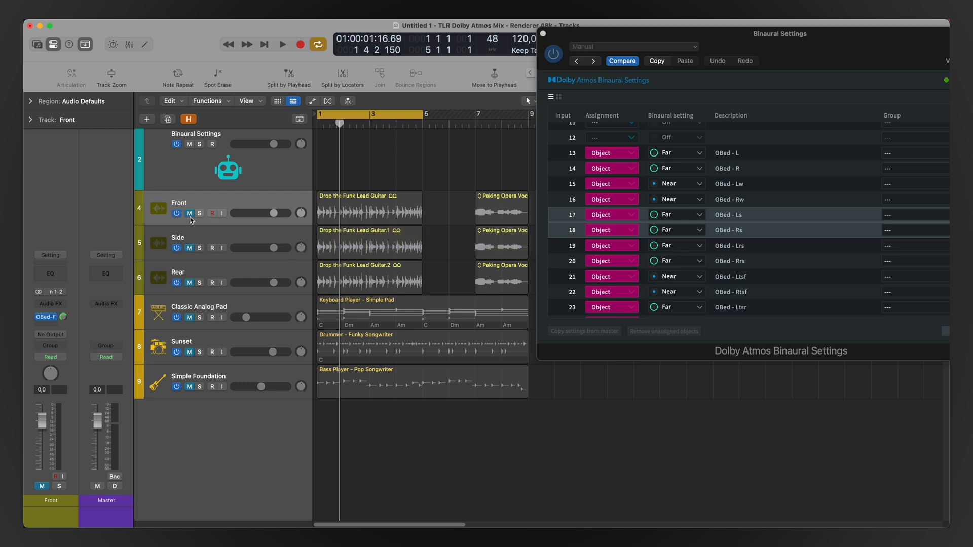
- Play back and audition the Front guitar region, toggling the Side track
click(281, 44)
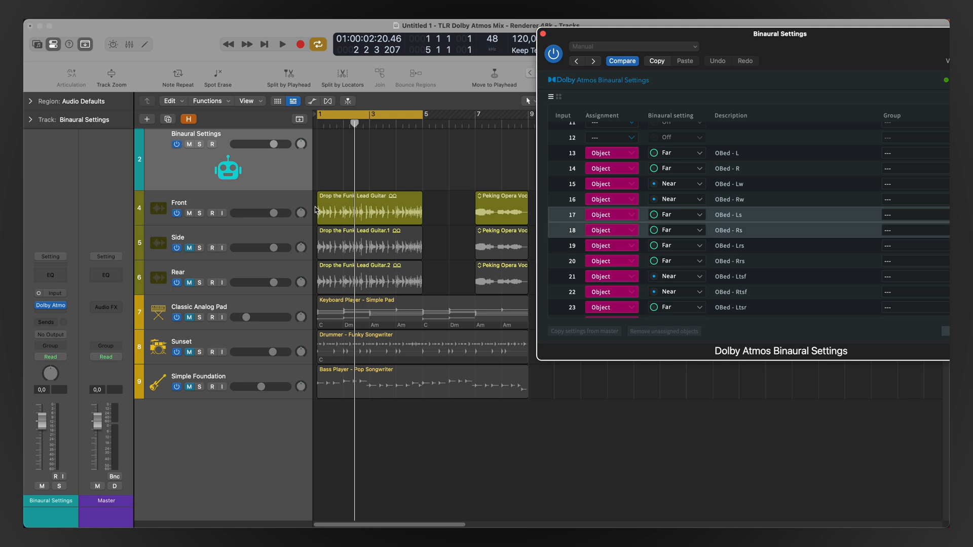
click(199, 202)
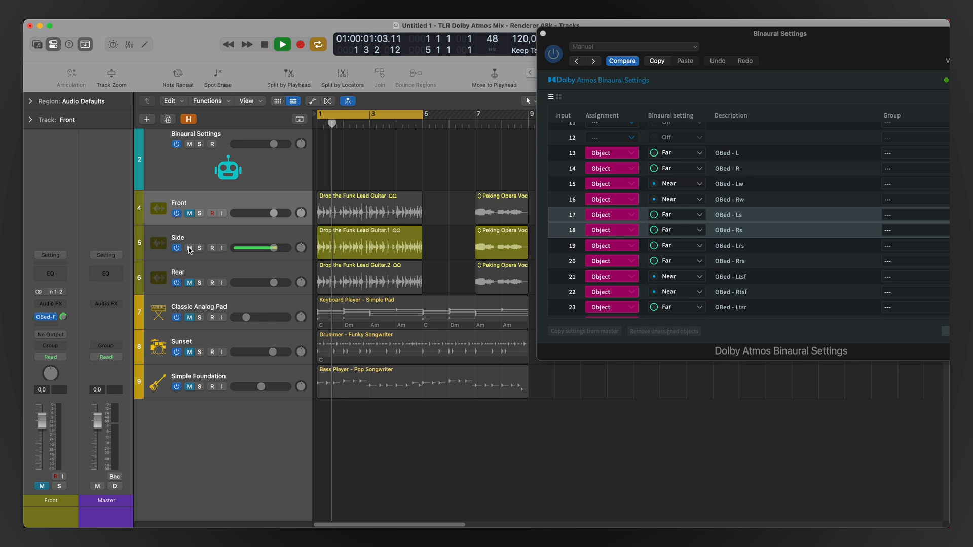
click(281, 44)
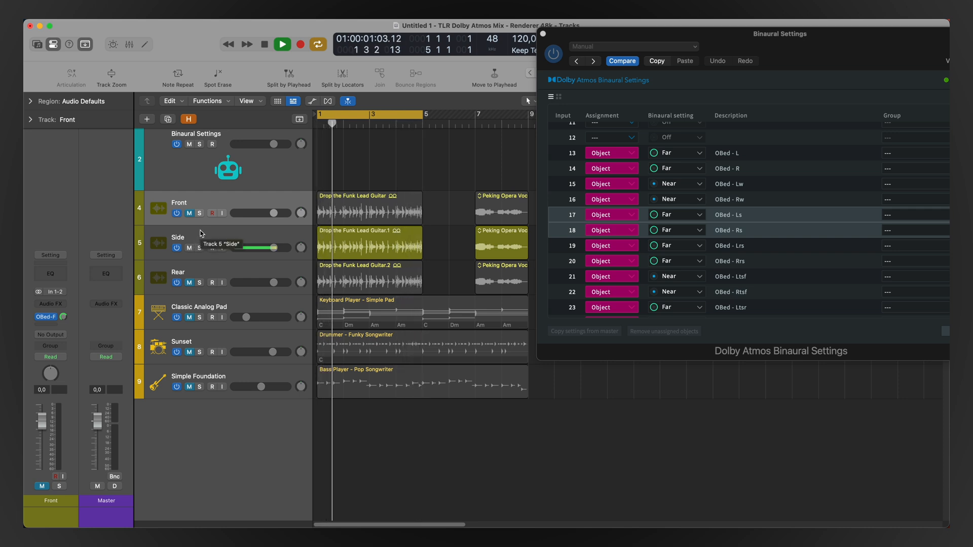
- Switch to the Rear guitar track and play it with rear beds 19–20 at Far
click(282, 44)
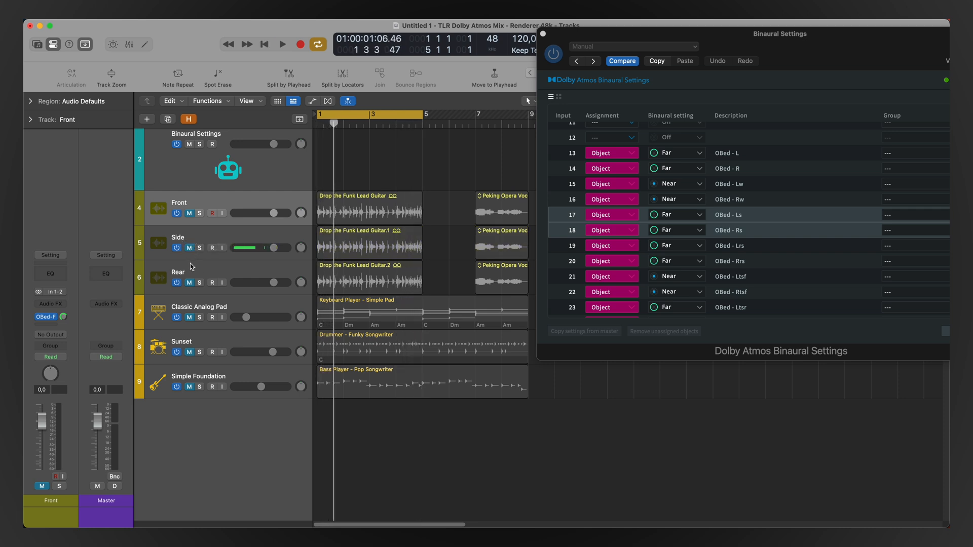
click(179, 272)
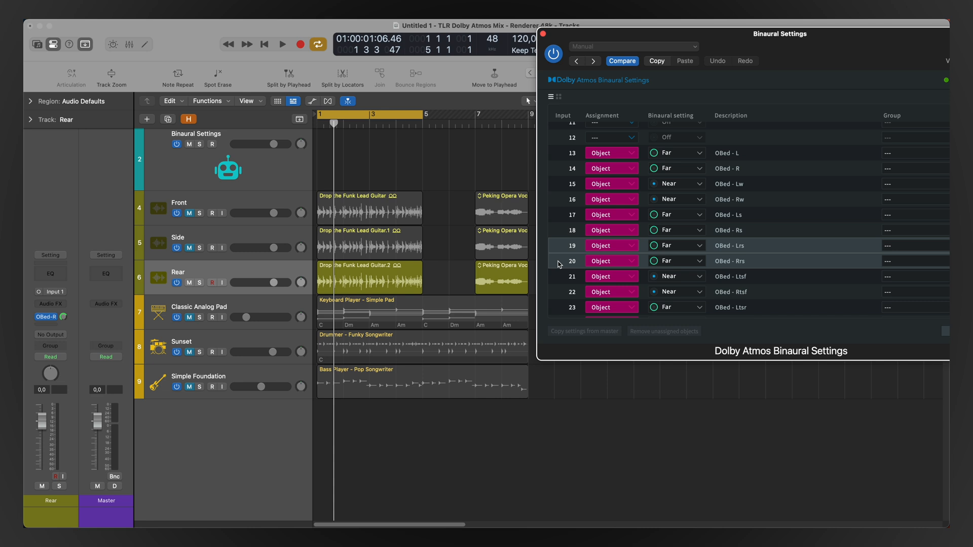
mouse_move(675, 213)
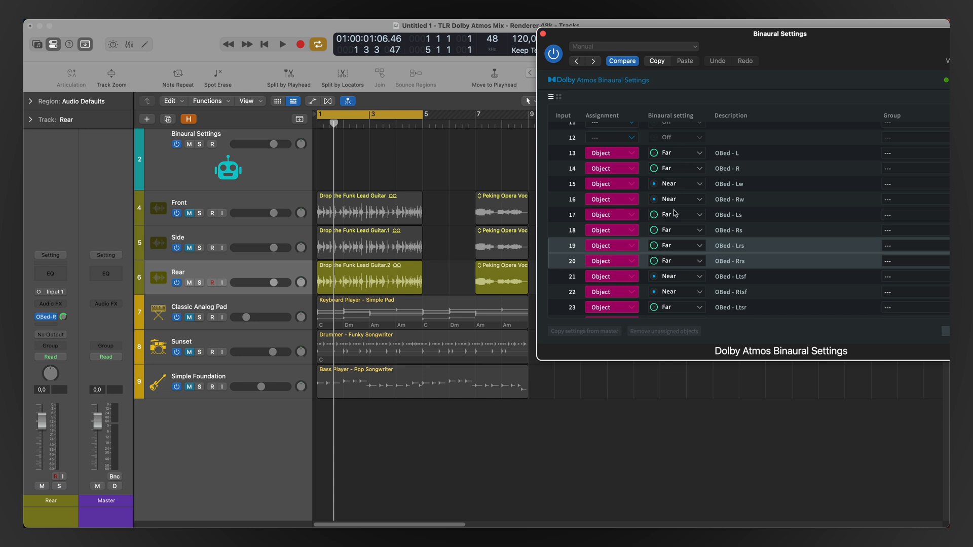
mouse_move(255, 261)
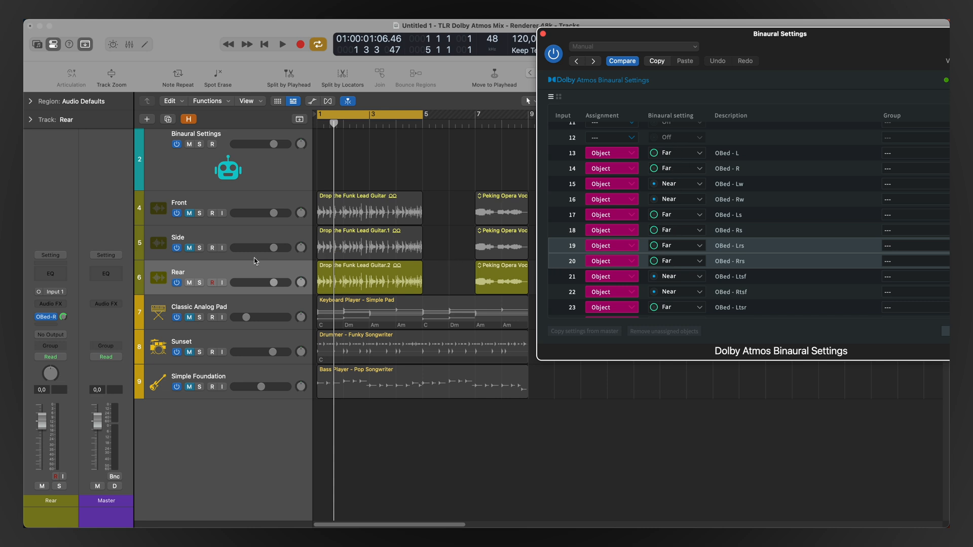
click(282, 44)
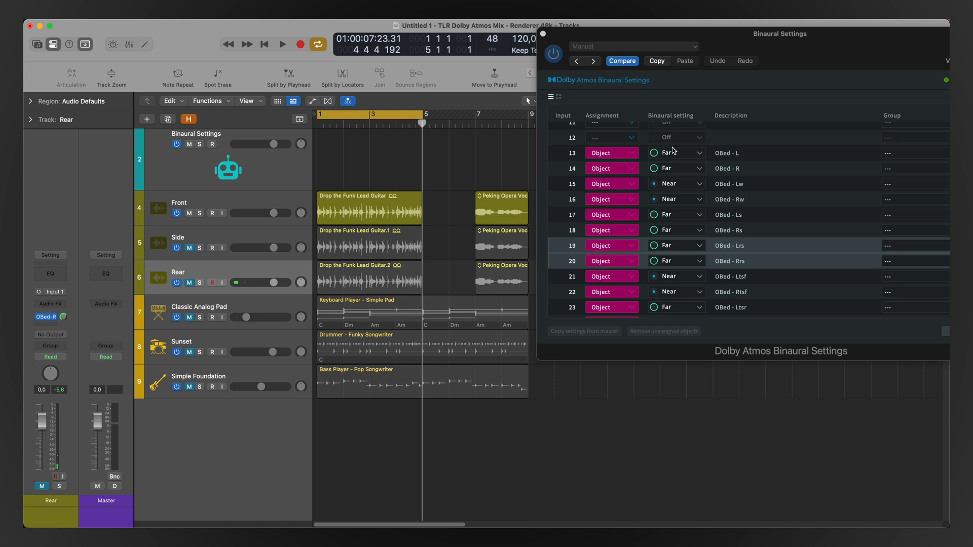
click(281, 45)
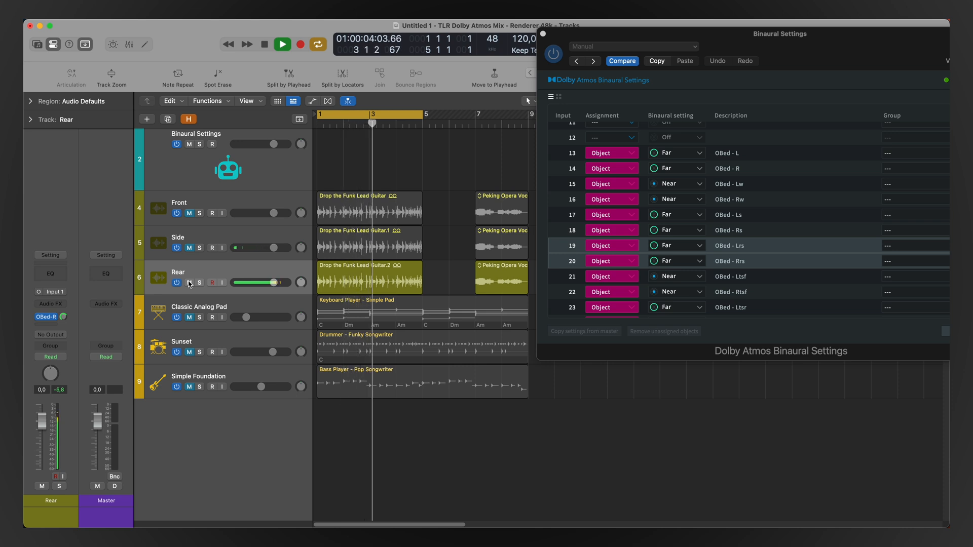
click(281, 44)
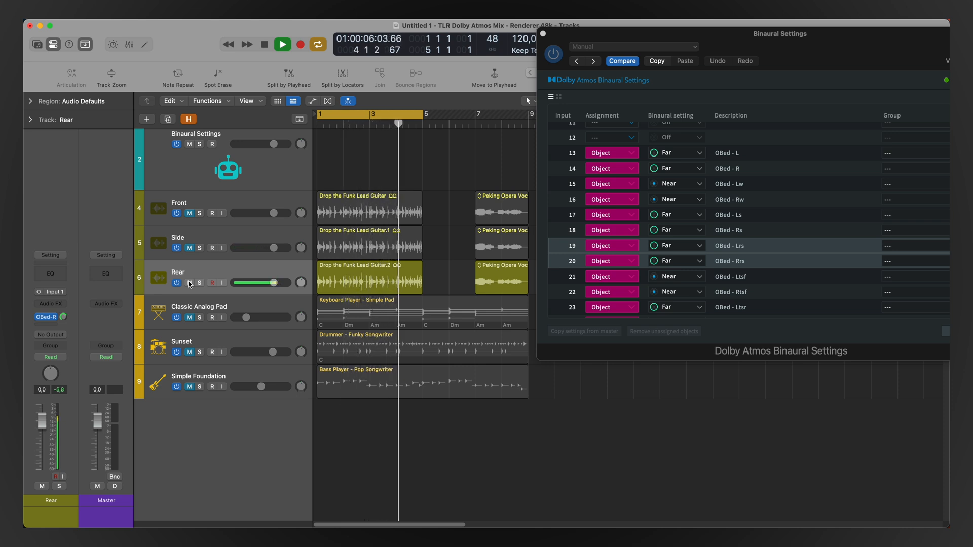
click(281, 44)
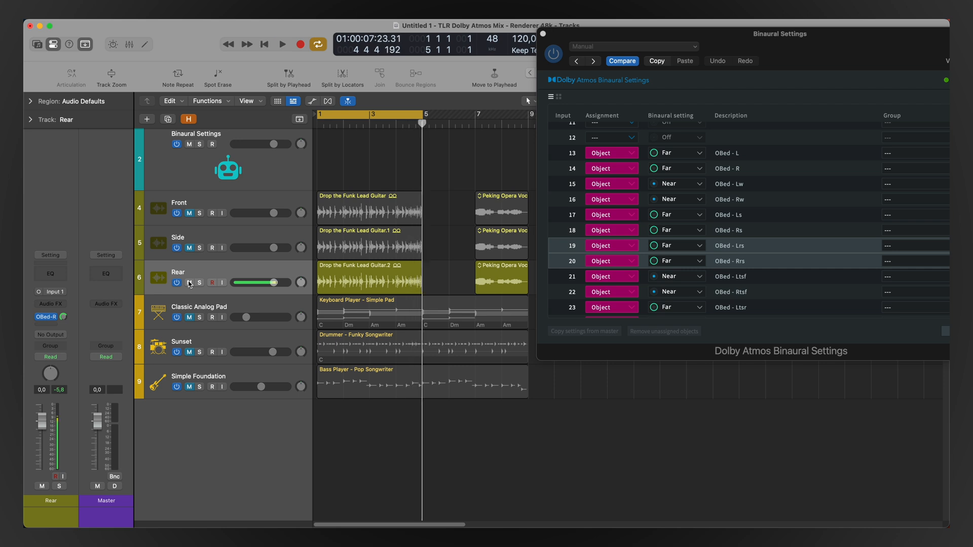
drag(273, 282, 249, 282)
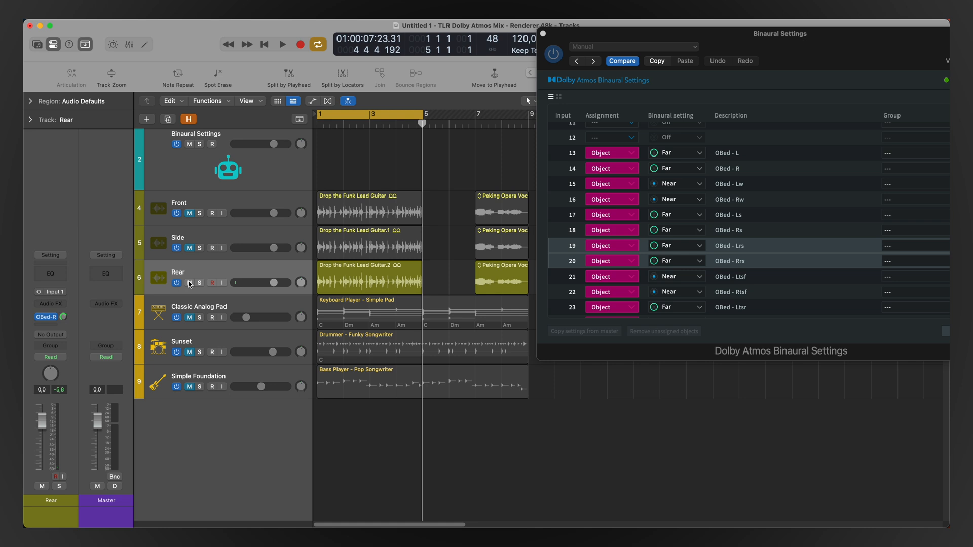
mouse_move(320, 306)
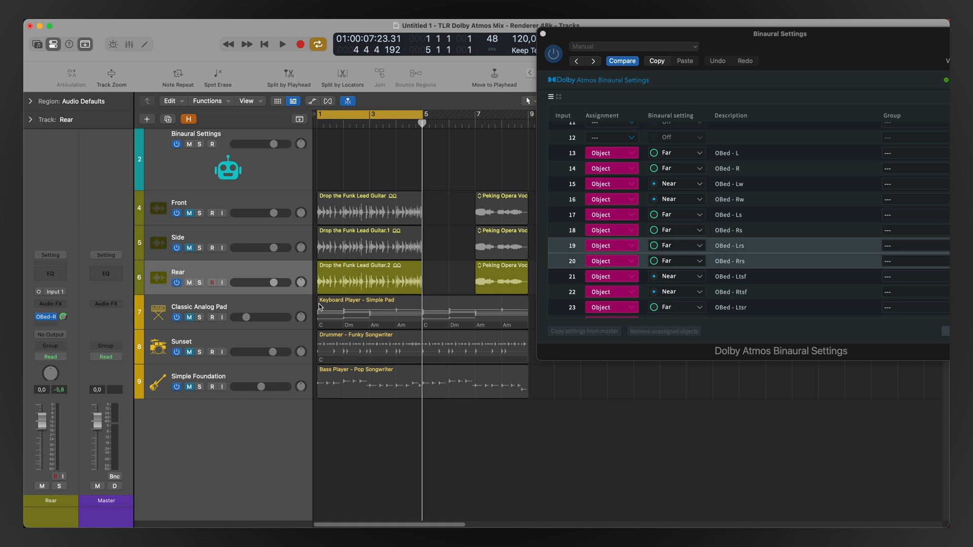
mouse_move(523, 218)
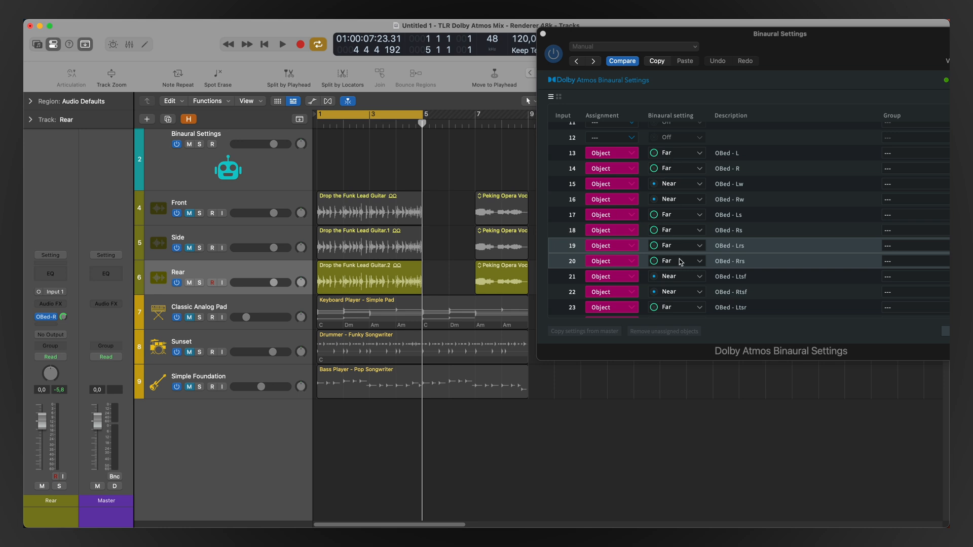
mouse_move(681, 212)
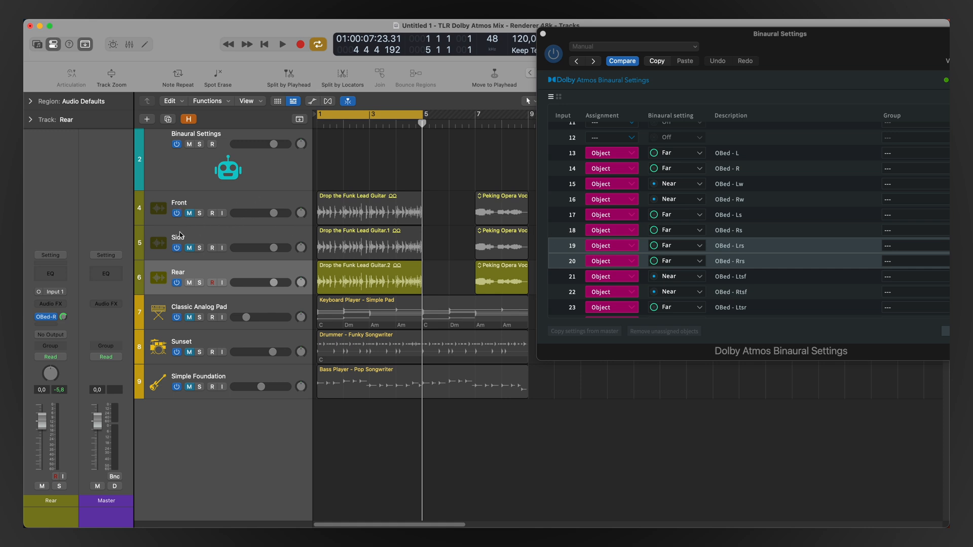
mouse_move(278, 287)
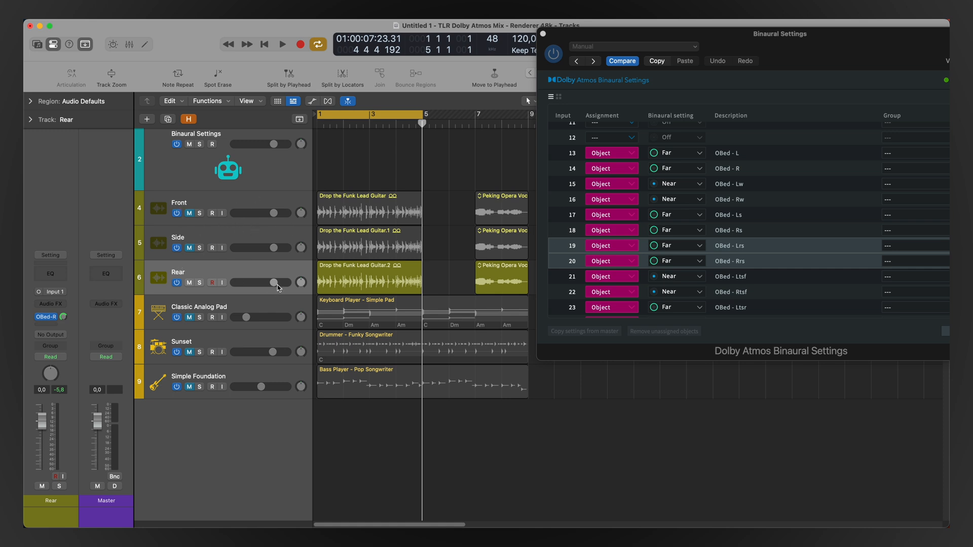
mouse_move(276, 281)
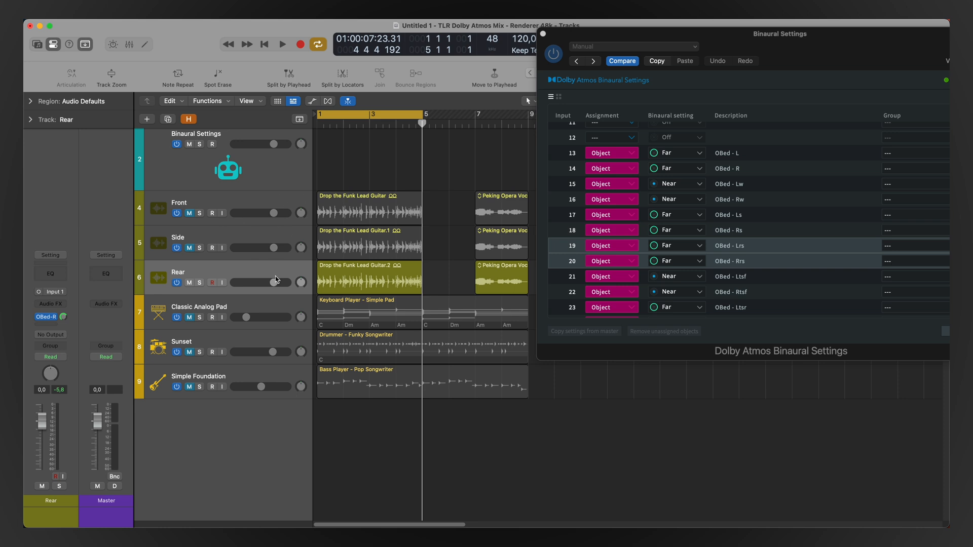
mouse_move(275, 279)
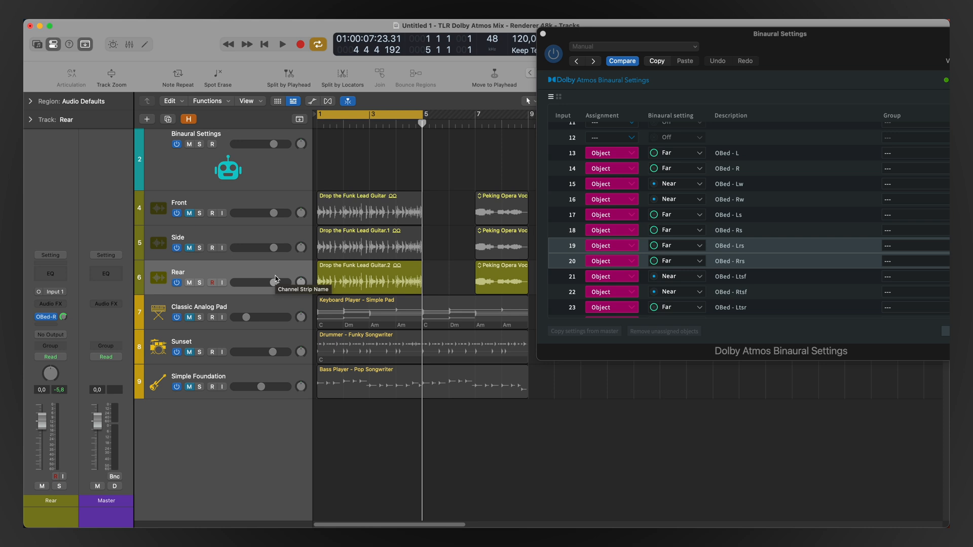
mouse_move(372, 204)
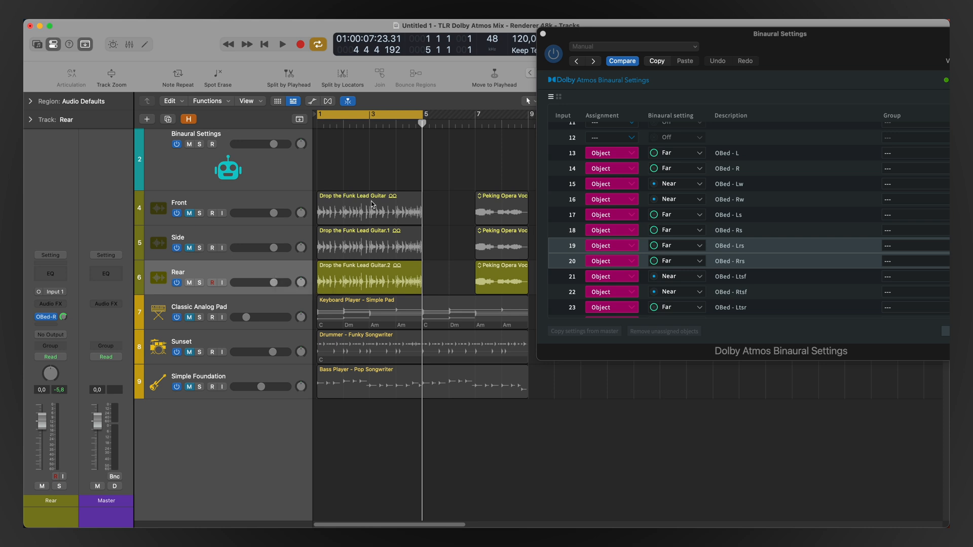
mouse_move(351, 285)
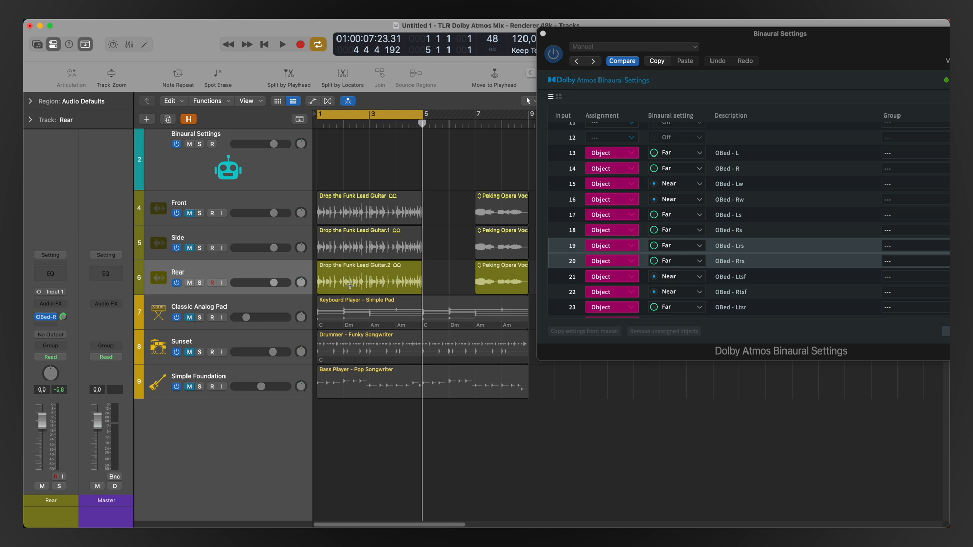
mouse_move(383, 277)
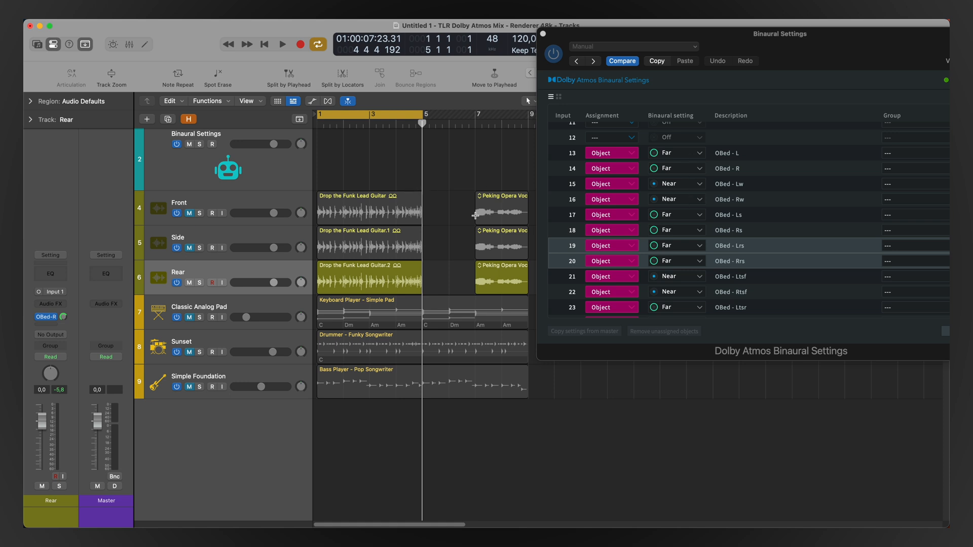
mouse_move(383, 234)
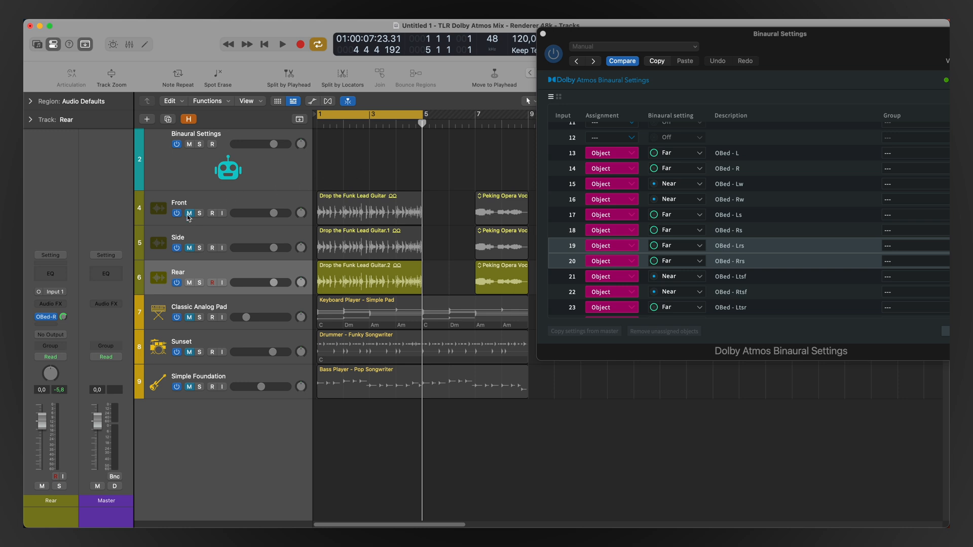
- Move Classic Analog Pad below Simple Foundation, play back, and select the Front track
click(282, 44)
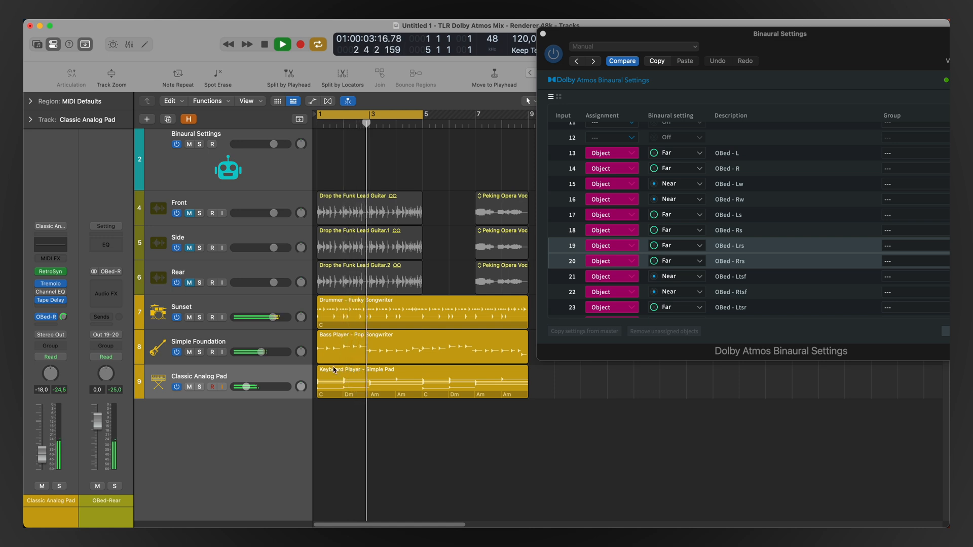
drag(273, 387, 249, 387)
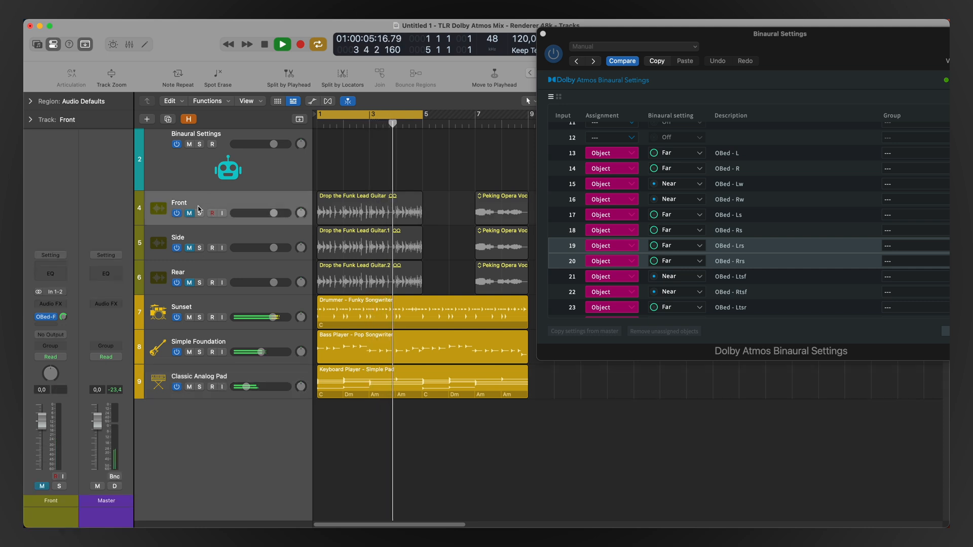
click(282, 44)
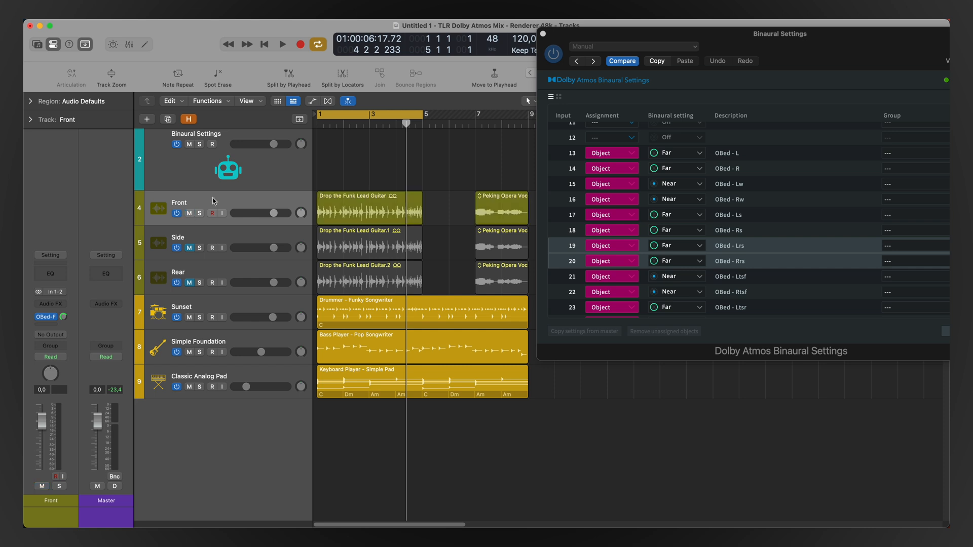
mouse_move(210, 282)
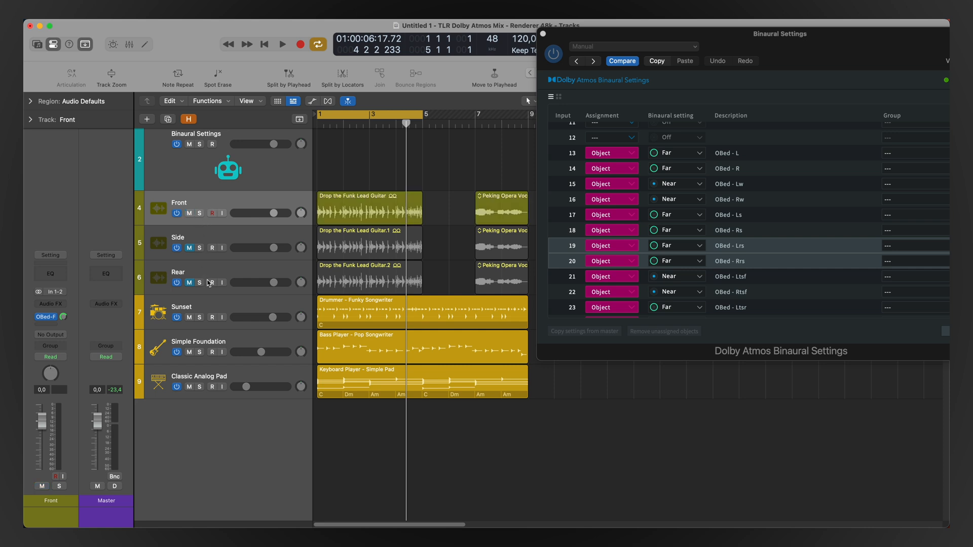
mouse_move(235, 205)
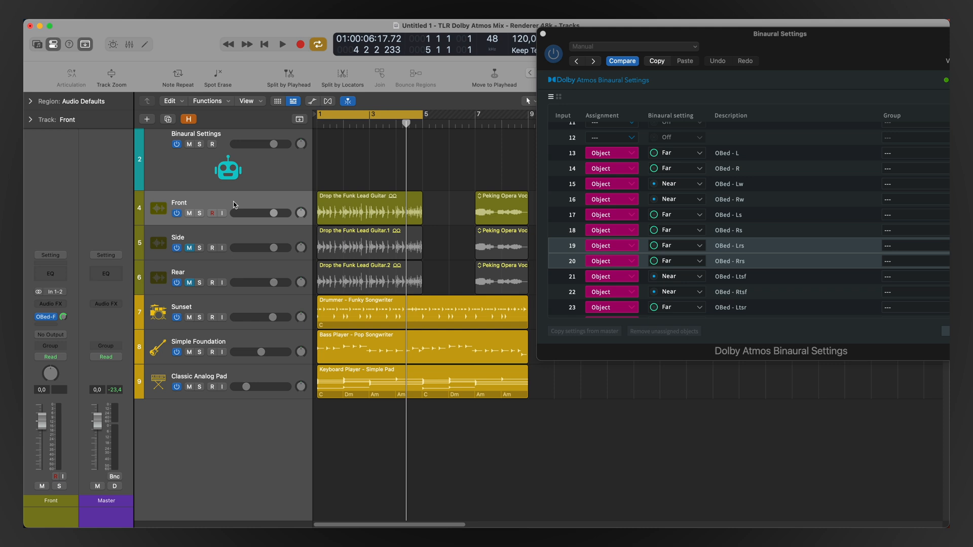
- Set OBed L/R inputs 13–16 to Near and Ls/Rs inputs 17–18 to Mid, then play
click(677, 152)
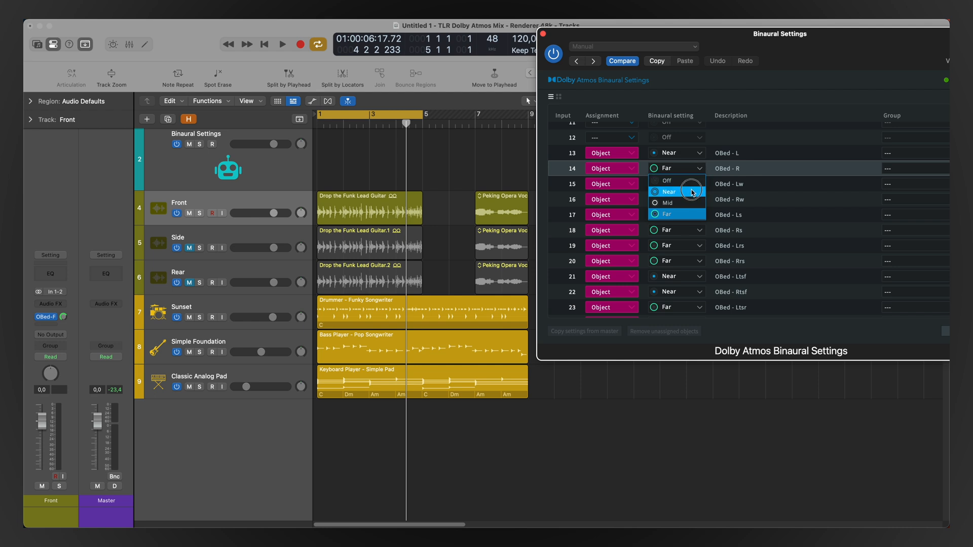
click(669, 191)
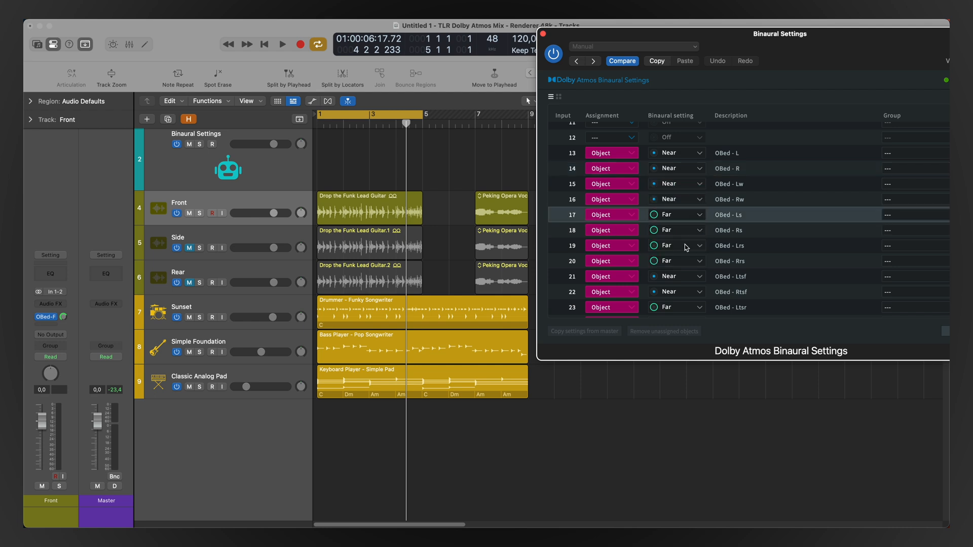
click(675, 230)
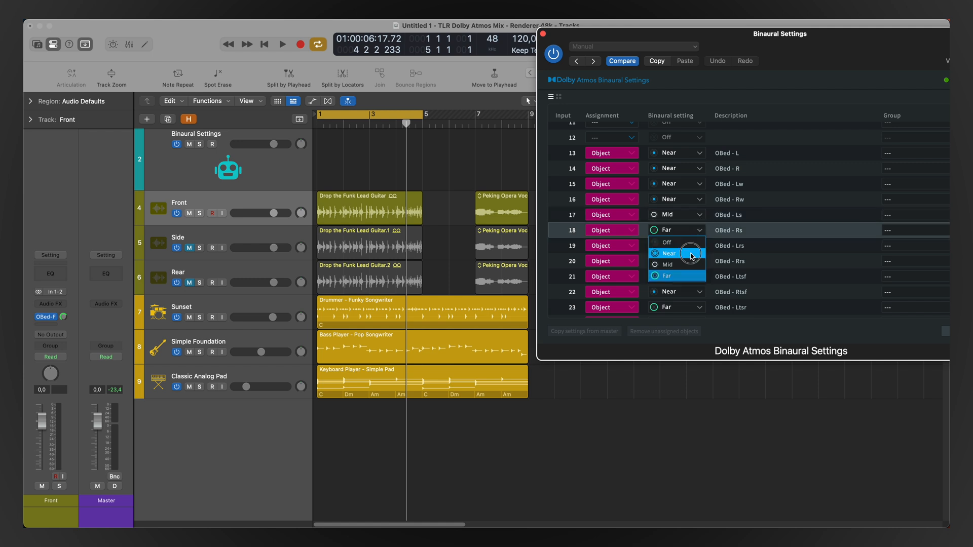
click(667, 265)
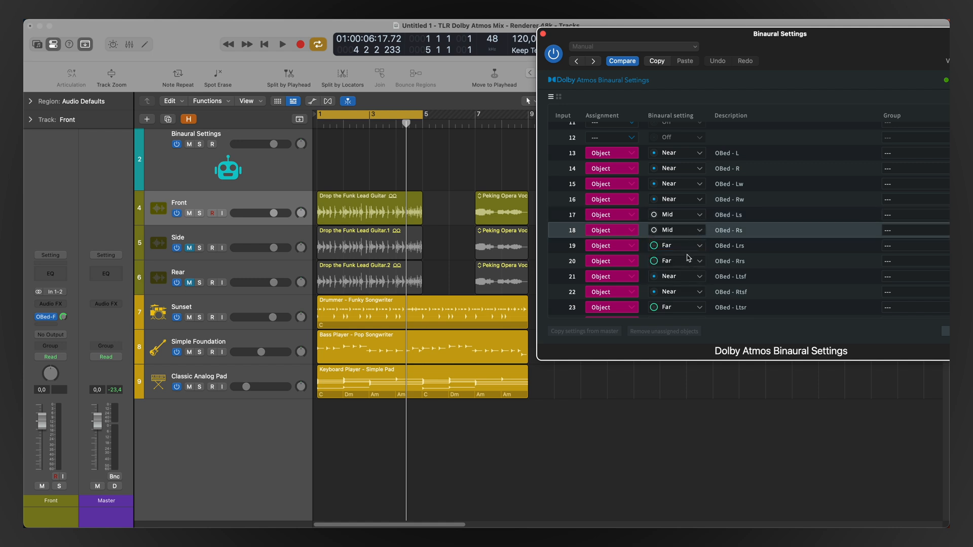
click(281, 44)
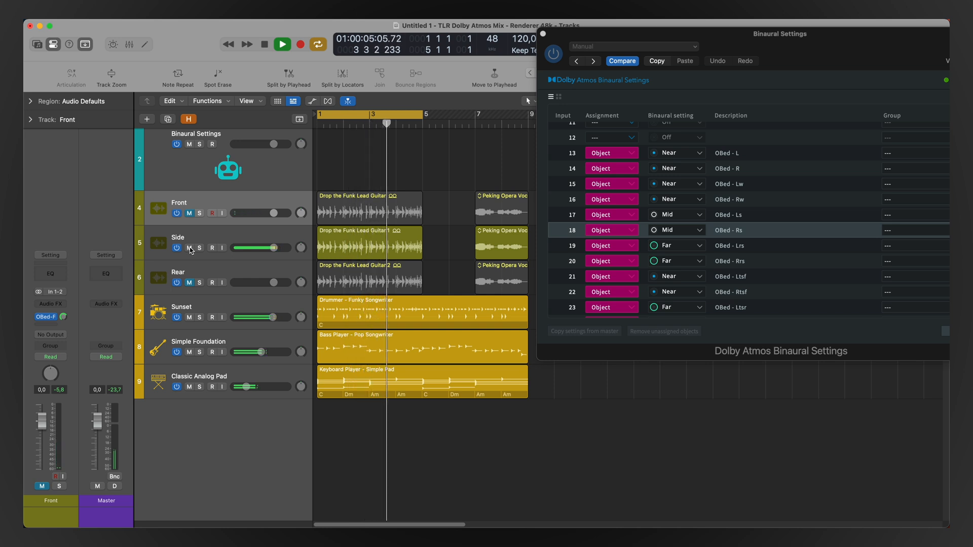
- Play the Side guitar and toggle its mute on and off to compare
click(281, 44)
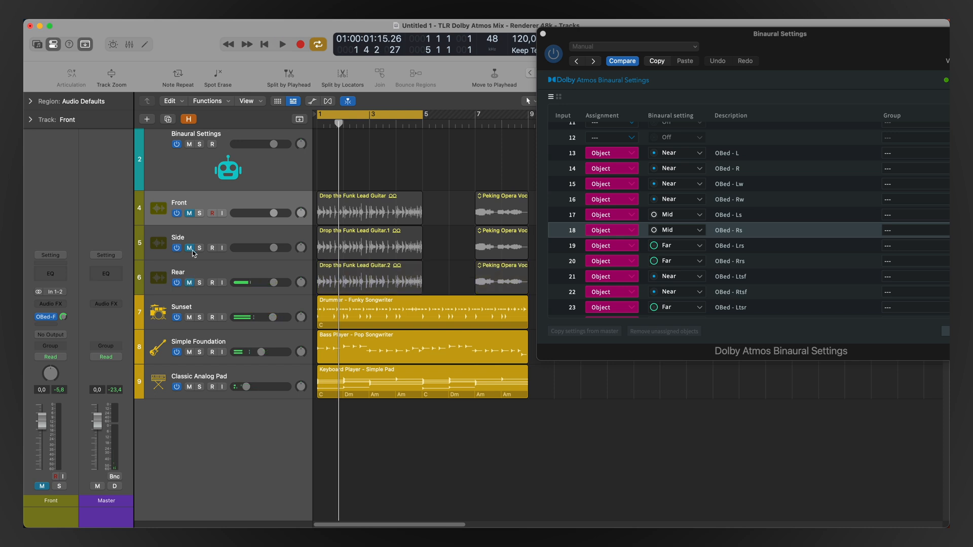
click(189, 248)
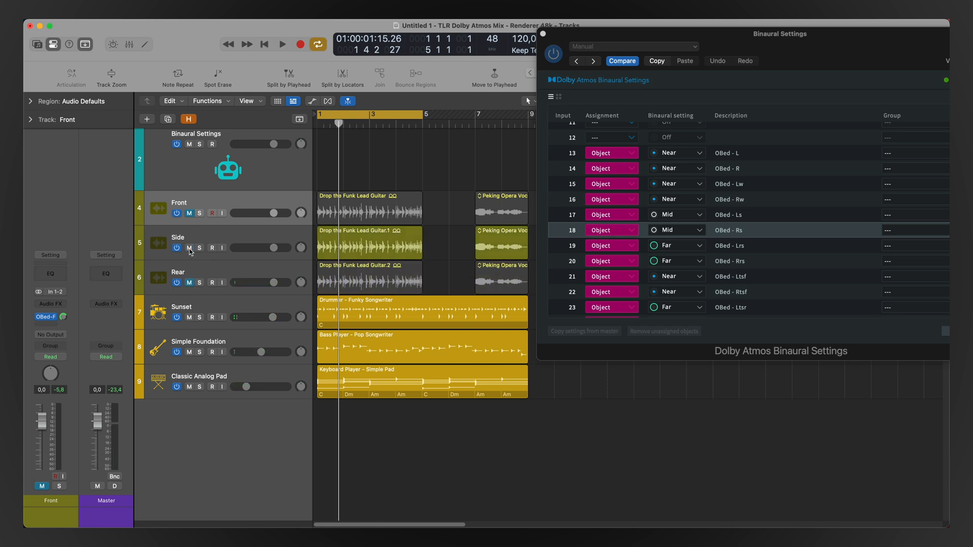
click(281, 44)
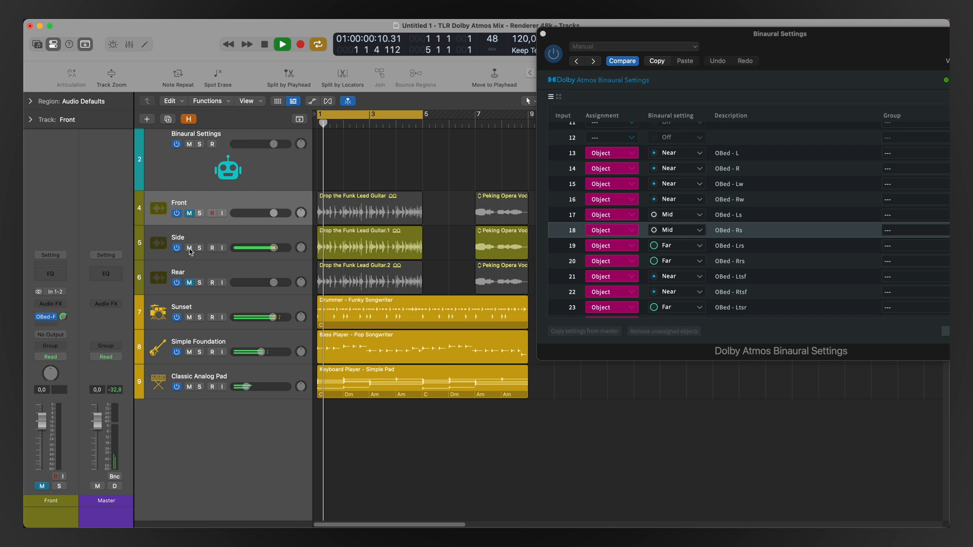
click(179, 238)
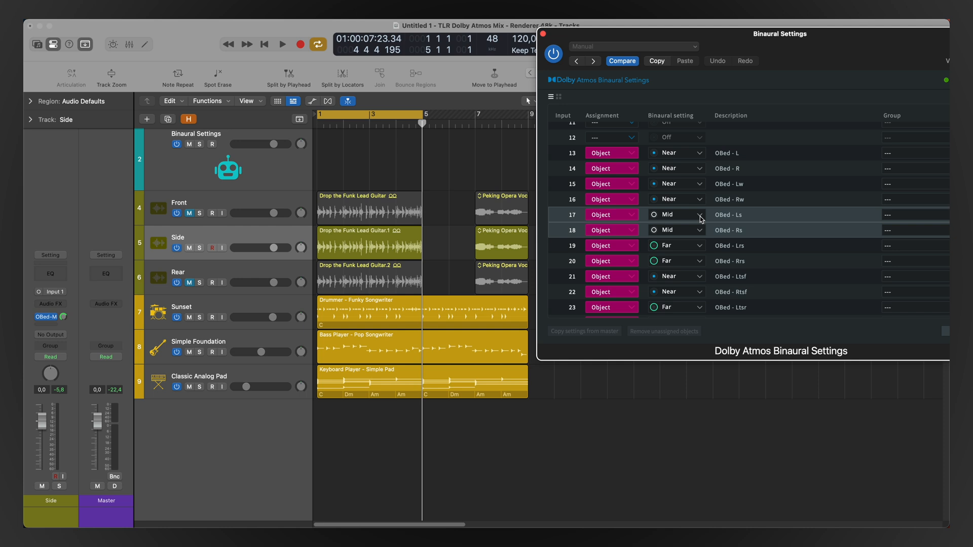
- Switch OBed Ls and Rs to Near and replay the Side guitar from the song start
click(675, 230)
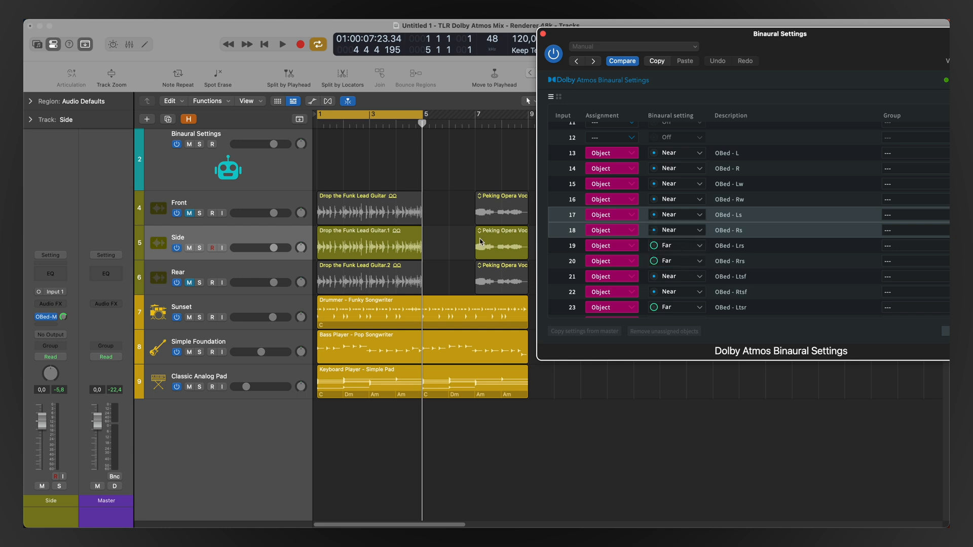
click(281, 44)
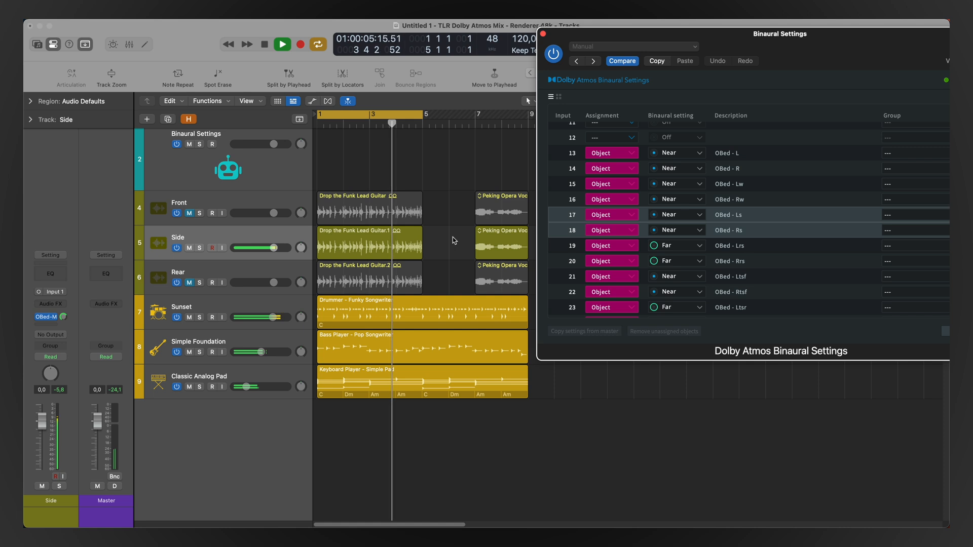
click(281, 44)
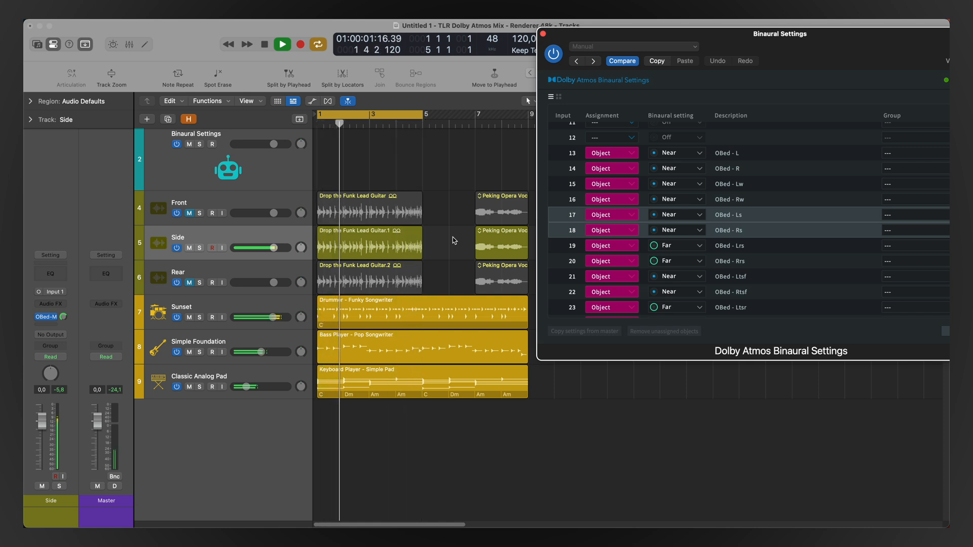
click(282, 44)
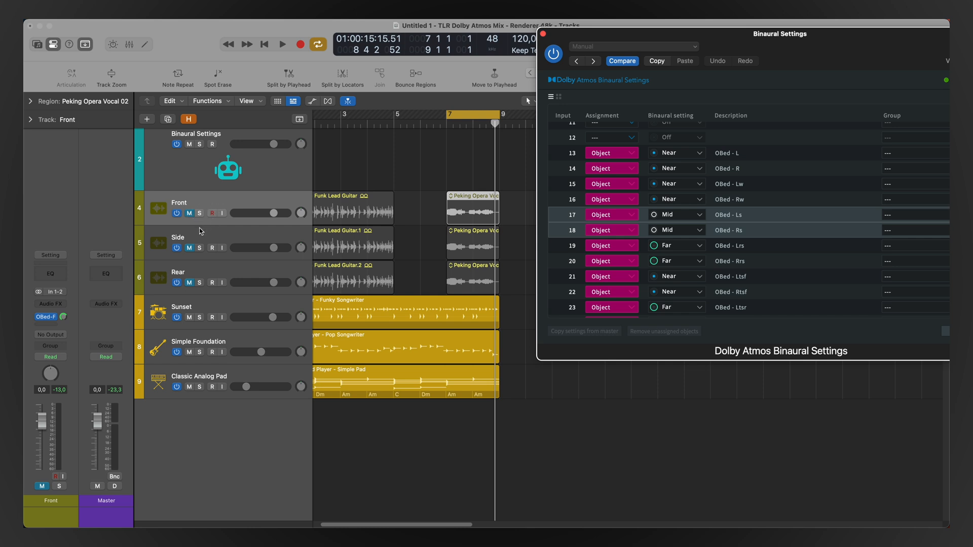
mouse_move(682, 161)
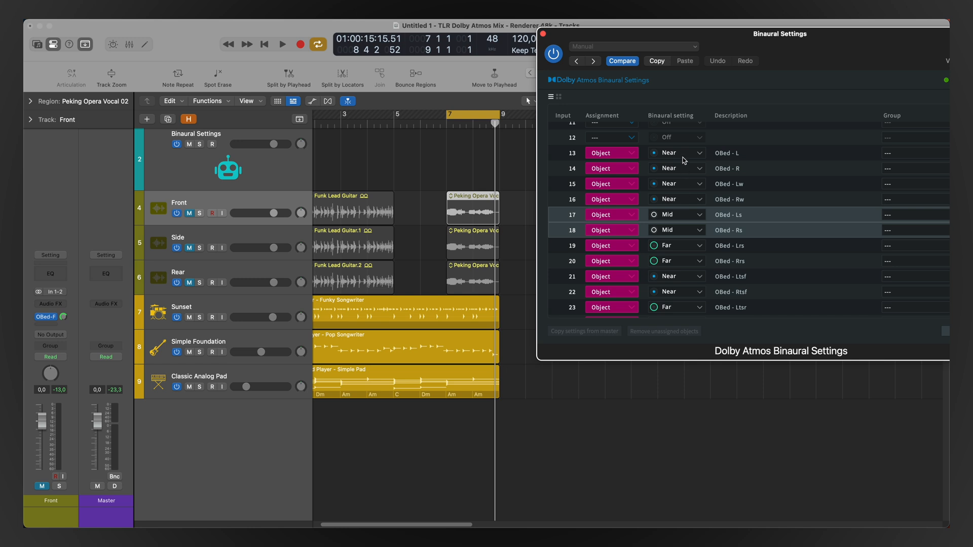
mouse_move(684, 188)
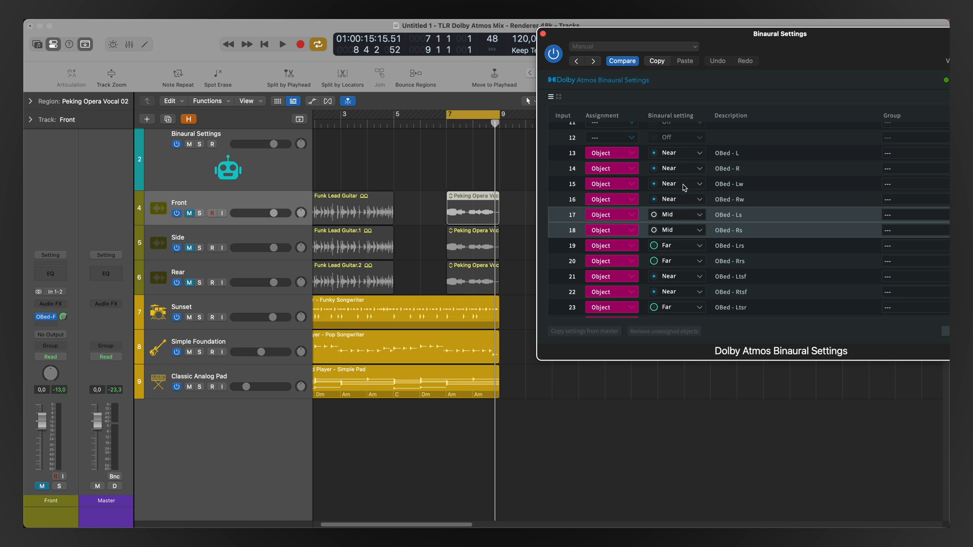
mouse_move(709, 162)
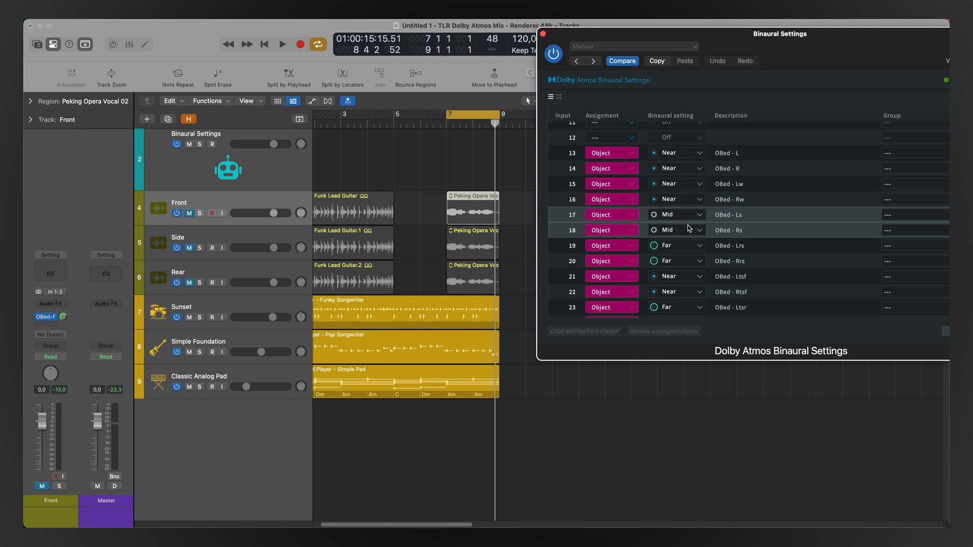
mouse_move(283, 273)
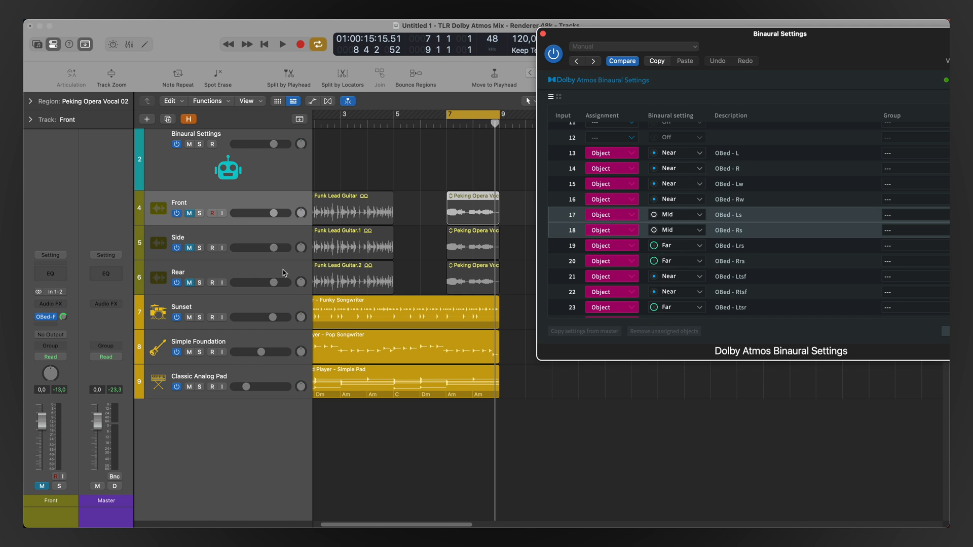
- Play the Peking Opera vocal on the Front track, then switch to the Side track
click(189, 213)
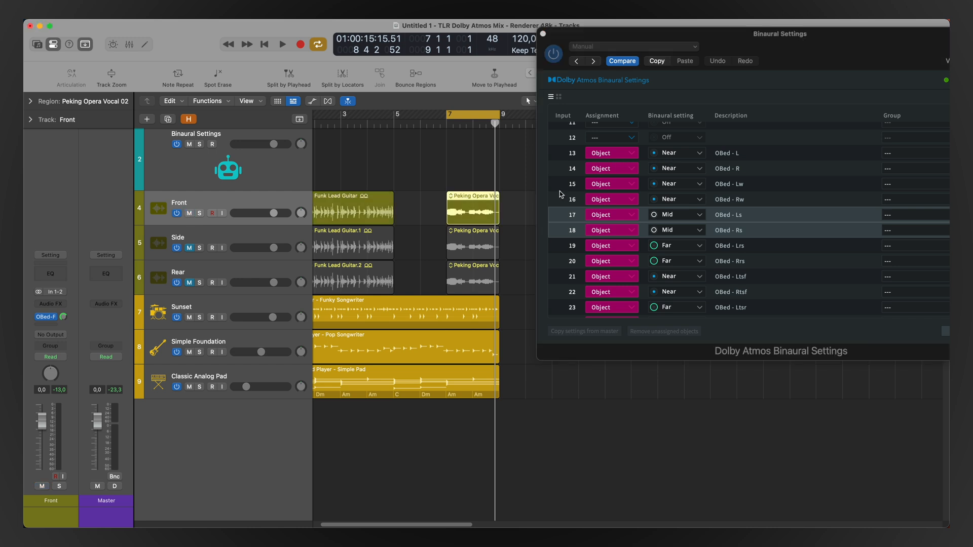
click(282, 44)
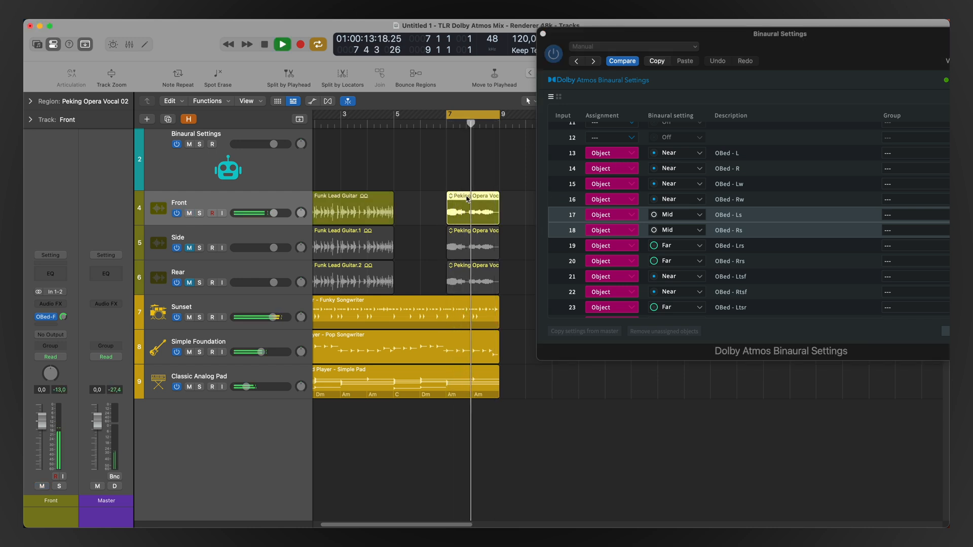
click(281, 44)
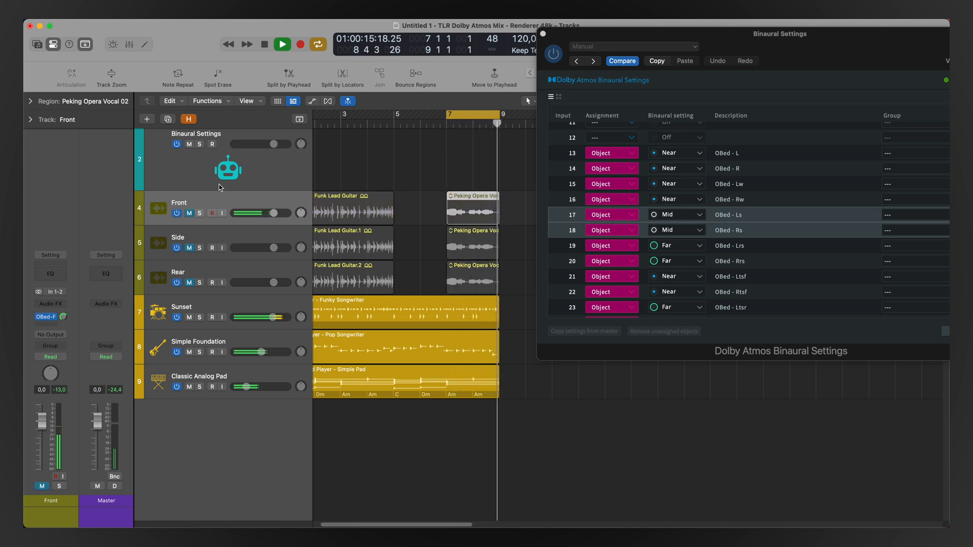
click(282, 44)
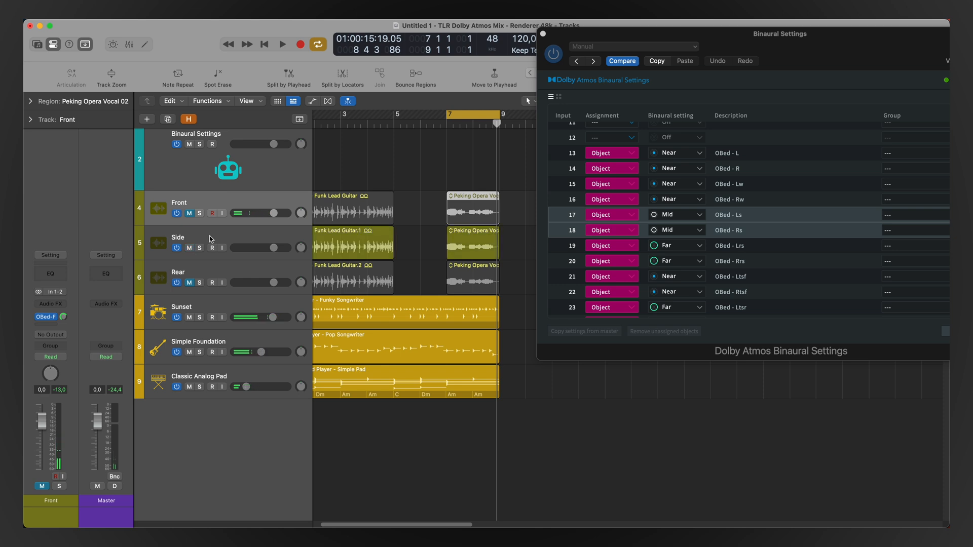
click(282, 44)
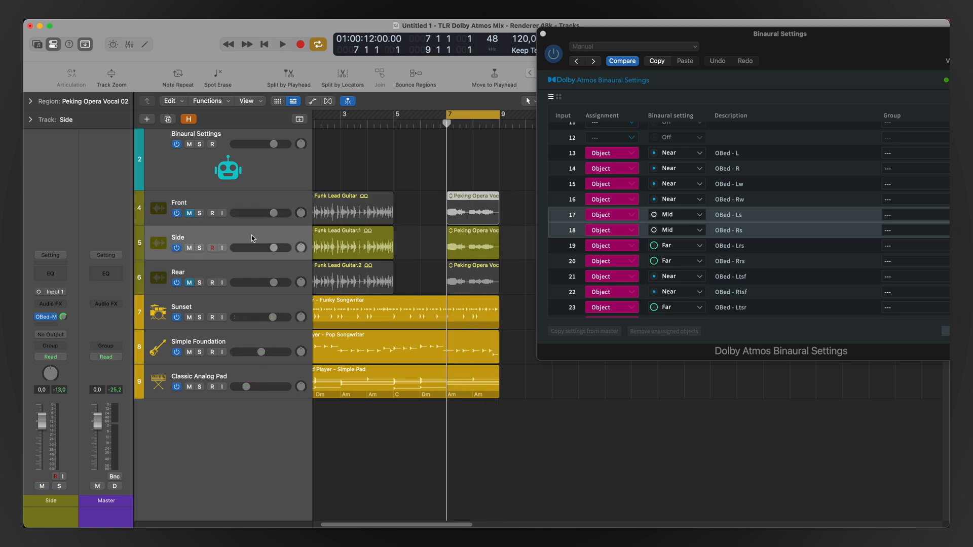
- Play the vocal on the Side track, then select the Rear track and play it
click(281, 44)
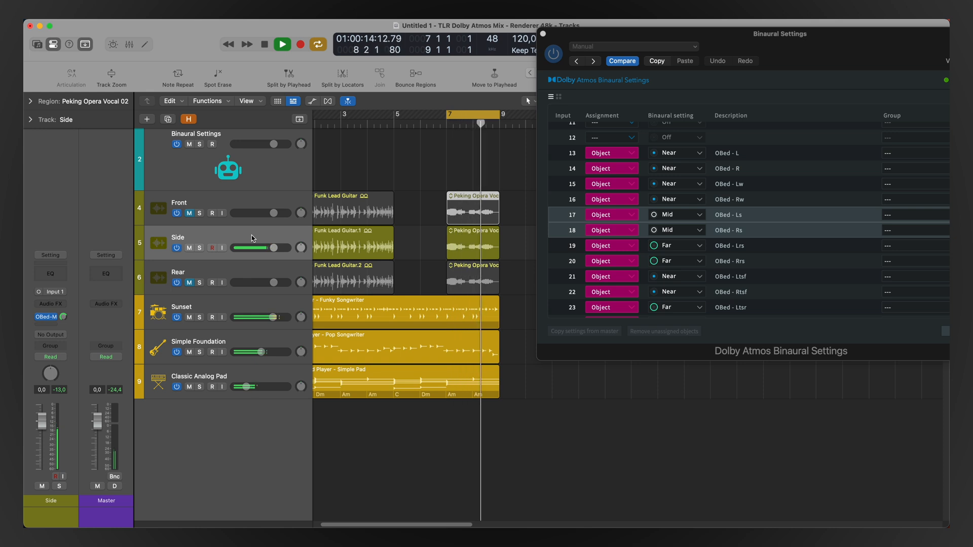
click(281, 44)
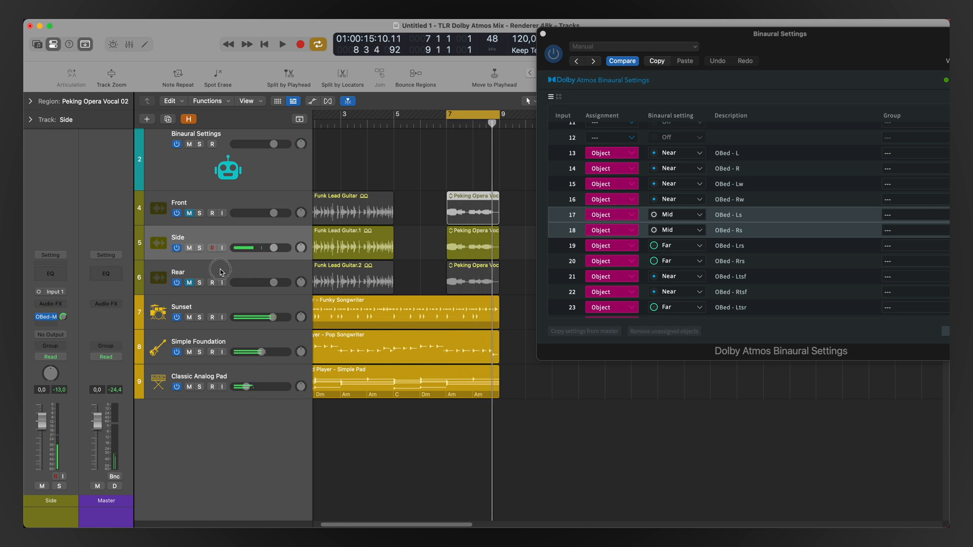
click(179, 272)
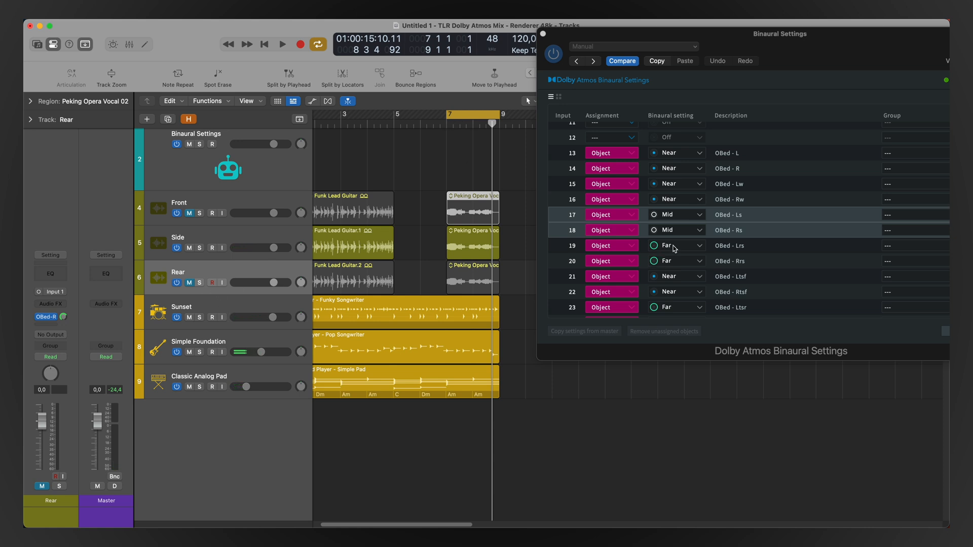
click(282, 44)
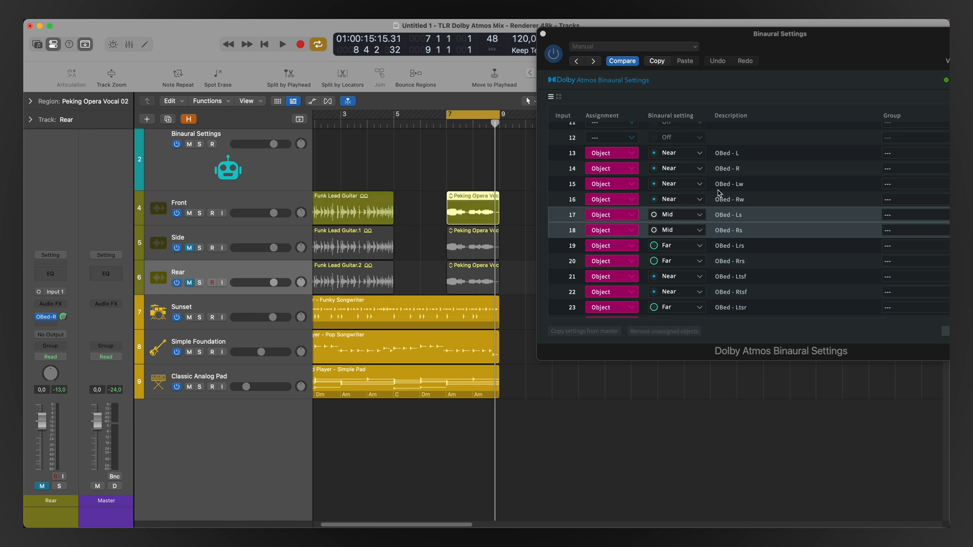
mouse_move(706, 165)
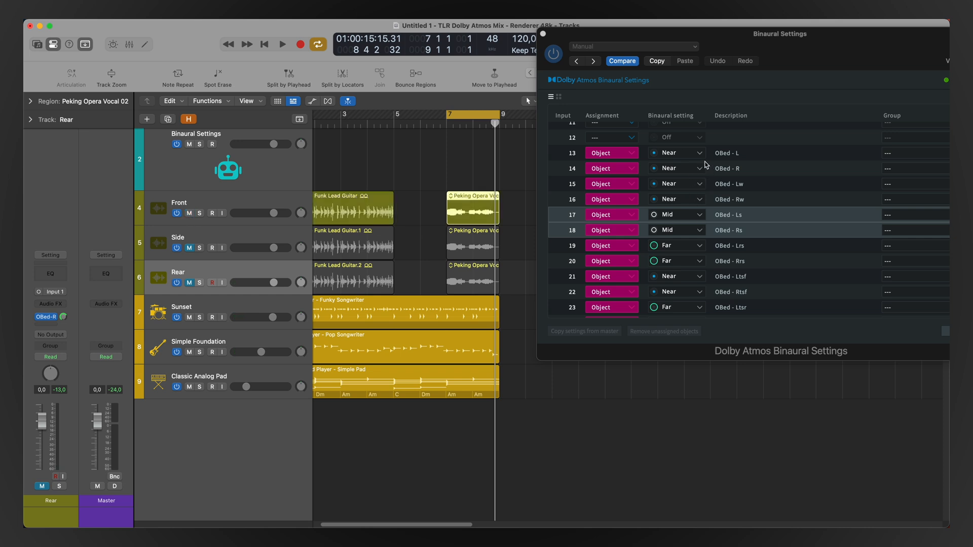
- Set the OBed-L and OBed-R inputs (13–14) to Mid while the vocal plays
click(677, 153)
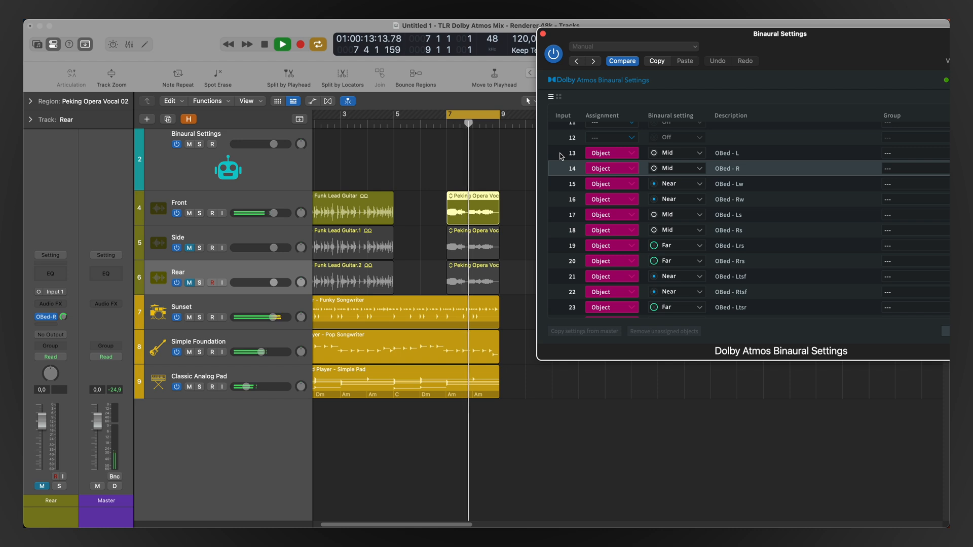
click(676, 168)
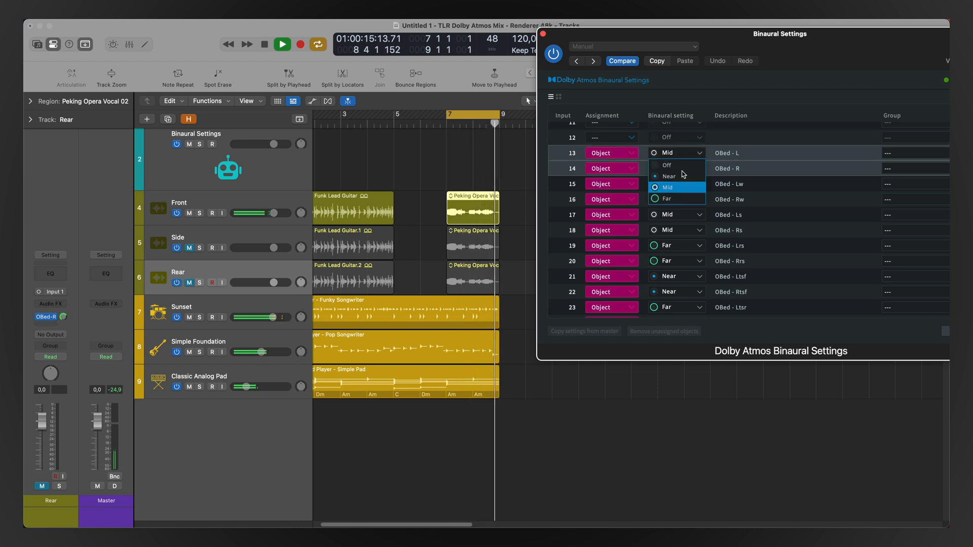
click(670, 176)
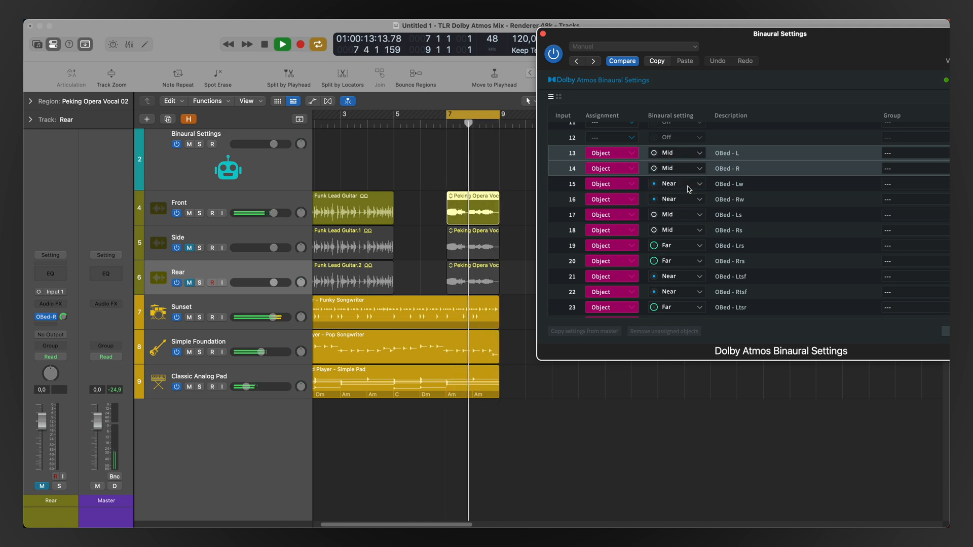
- Stop playback and turn binaural rendering Off for the L and R bed inputs
click(282, 44)
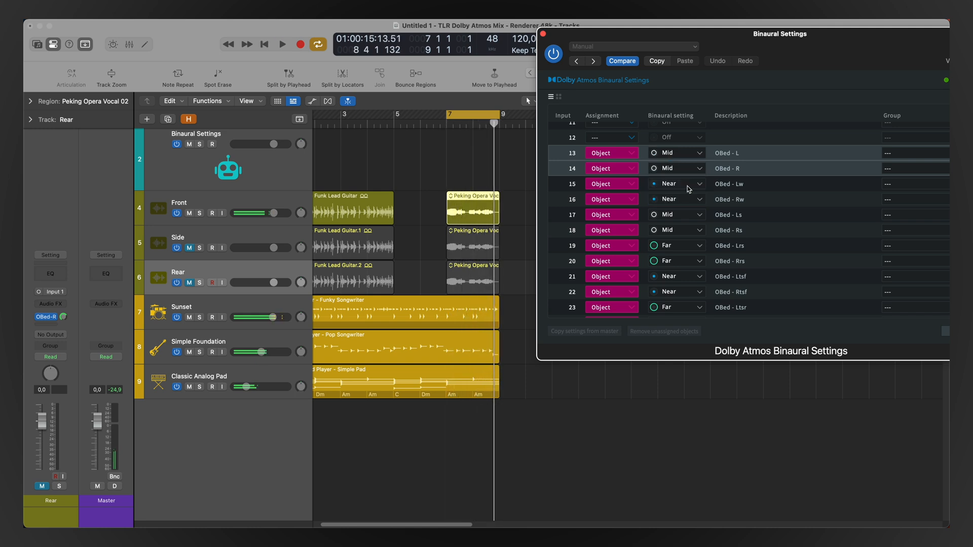
click(675, 168)
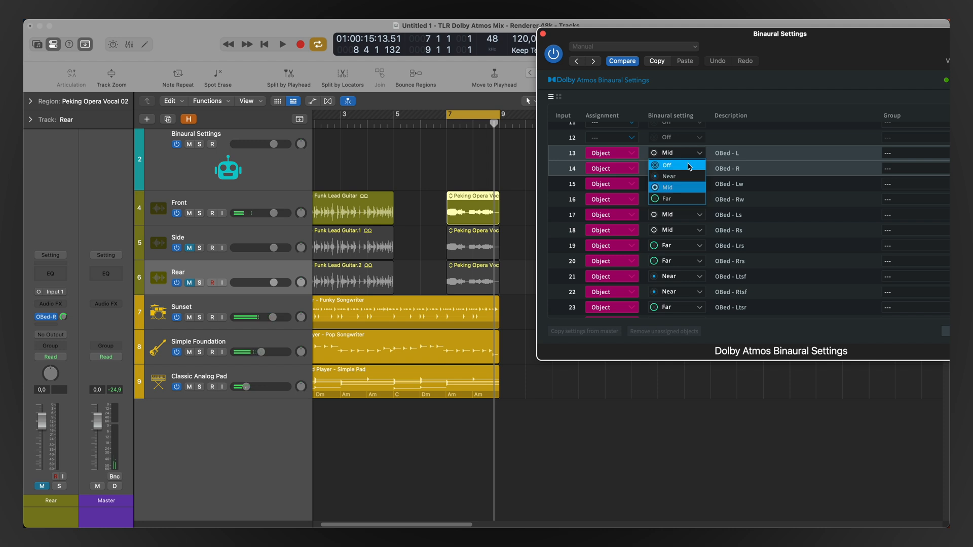
click(666, 164)
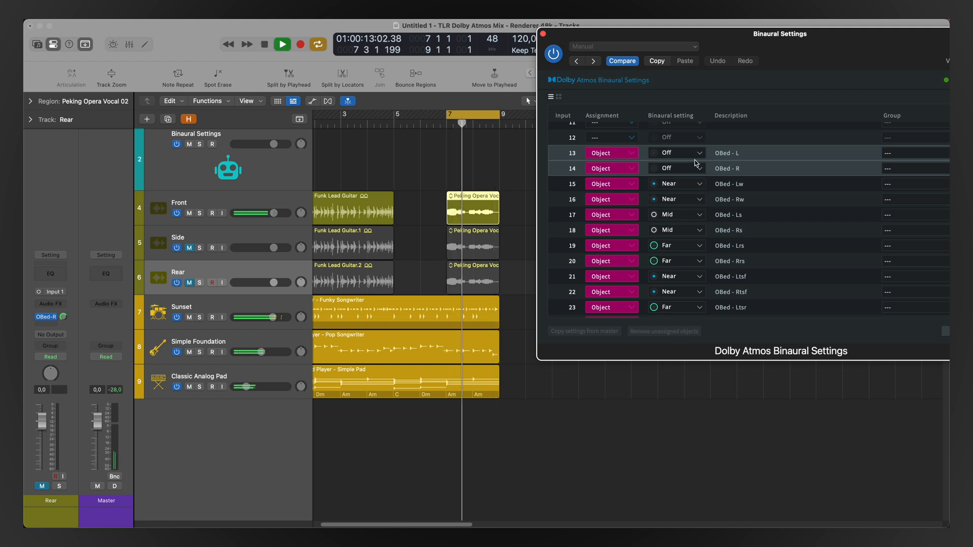